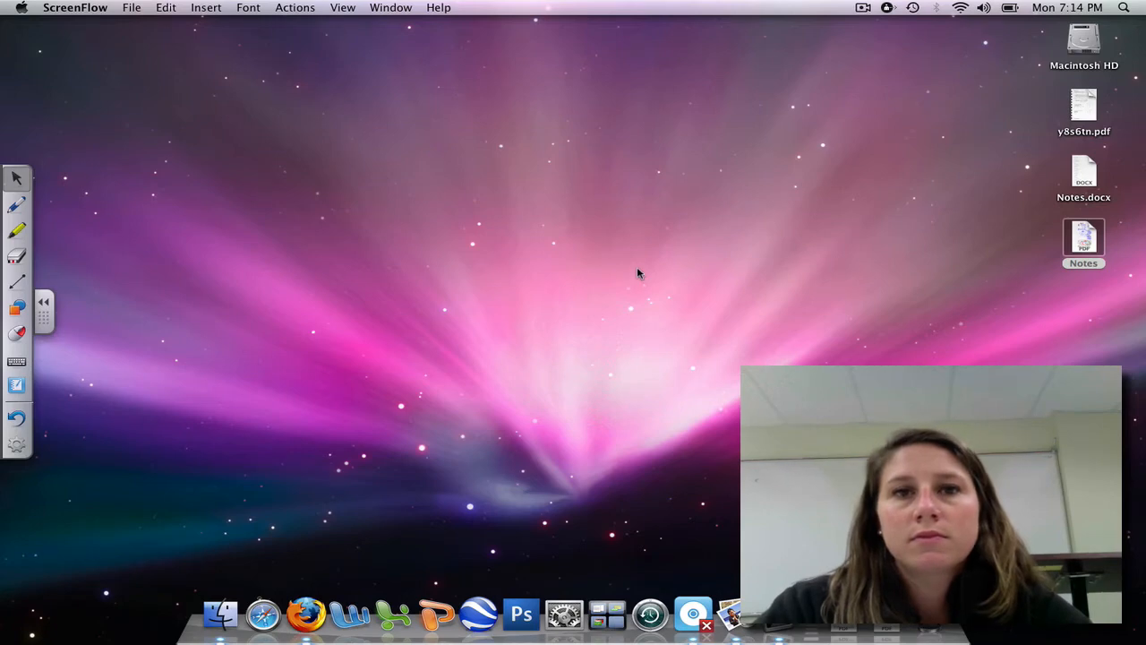
pyautogui.moveTo(618, 204)
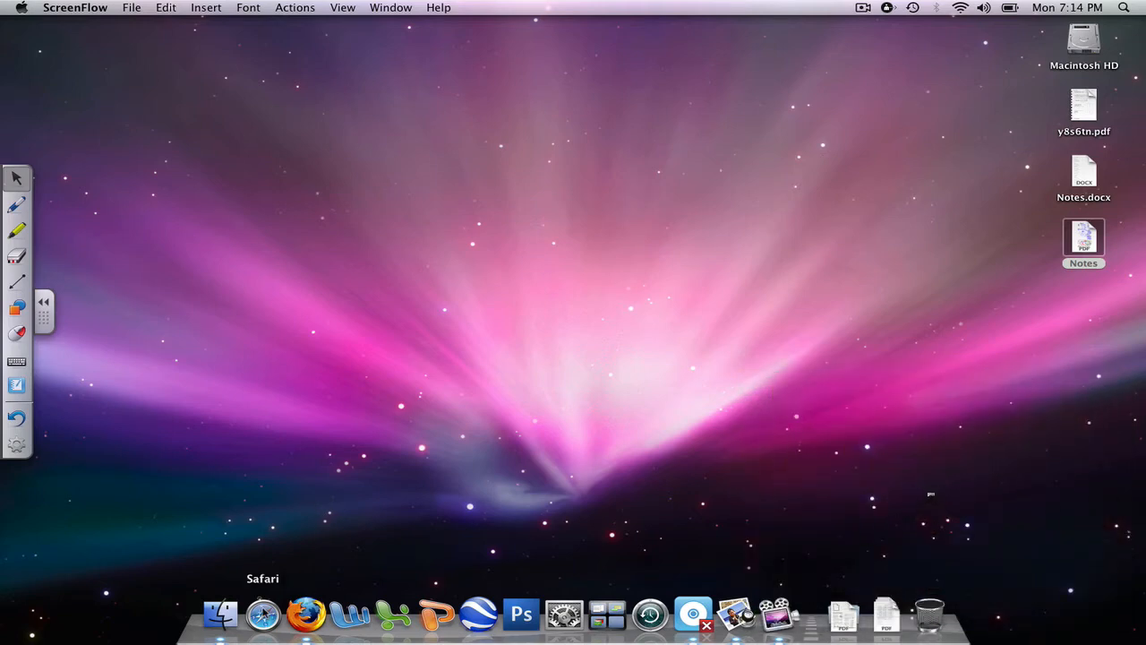
pyautogui.moveTo(306, 613)
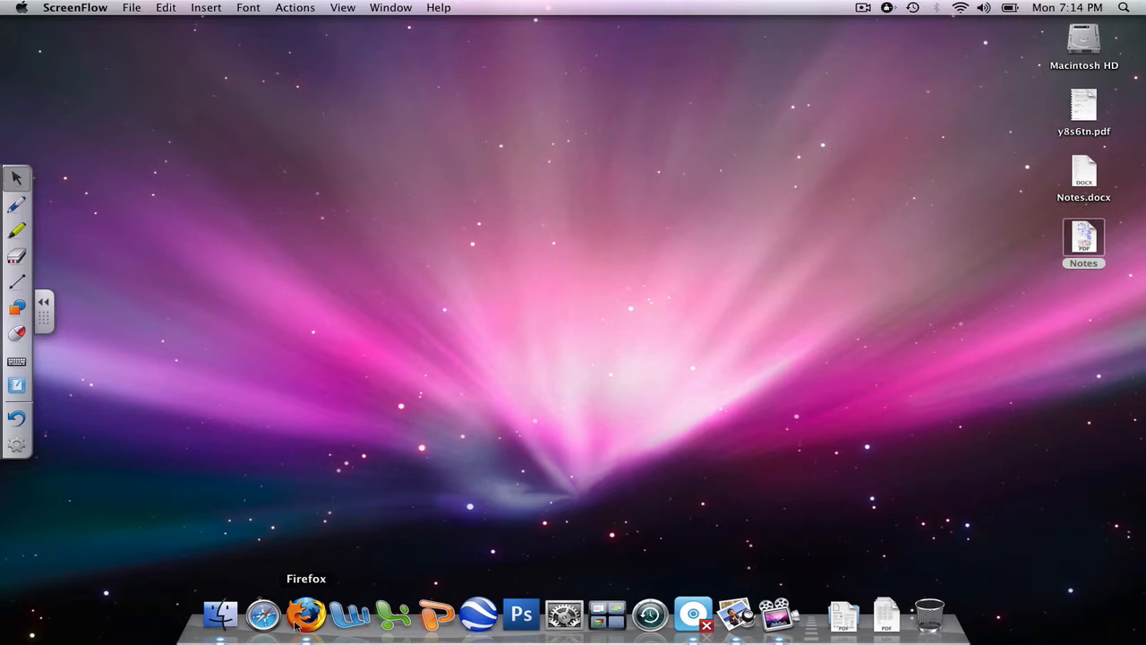
# Step: Launch Firefox and load the notely.net home page
pyautogui.click(306, 615)
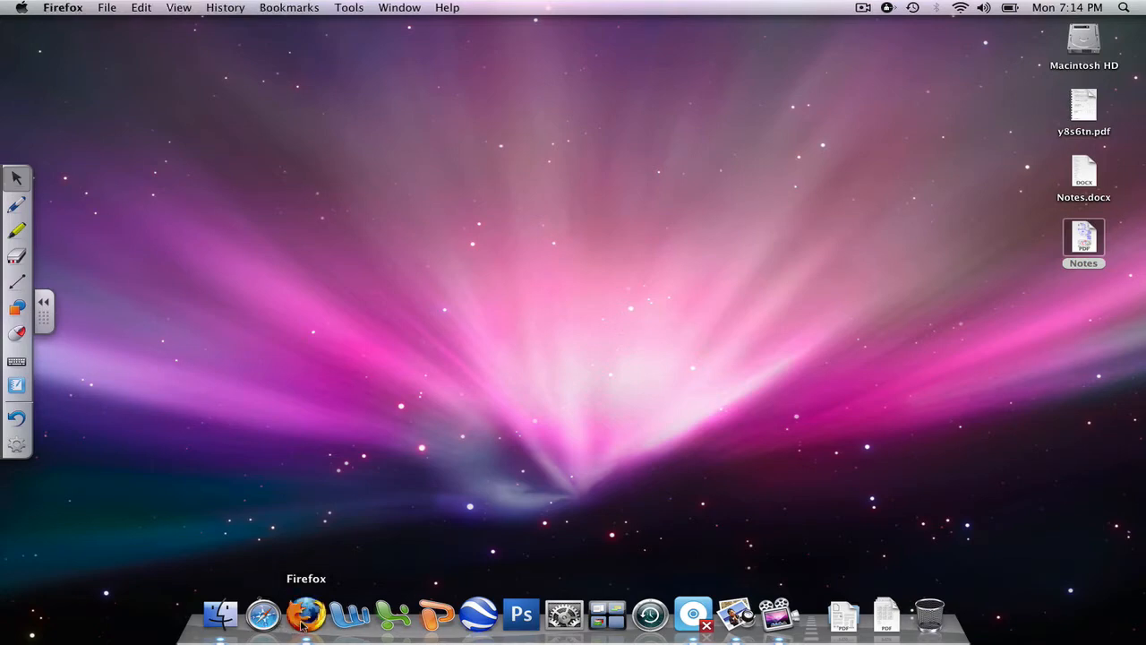
pyautogui.click(306, 614)
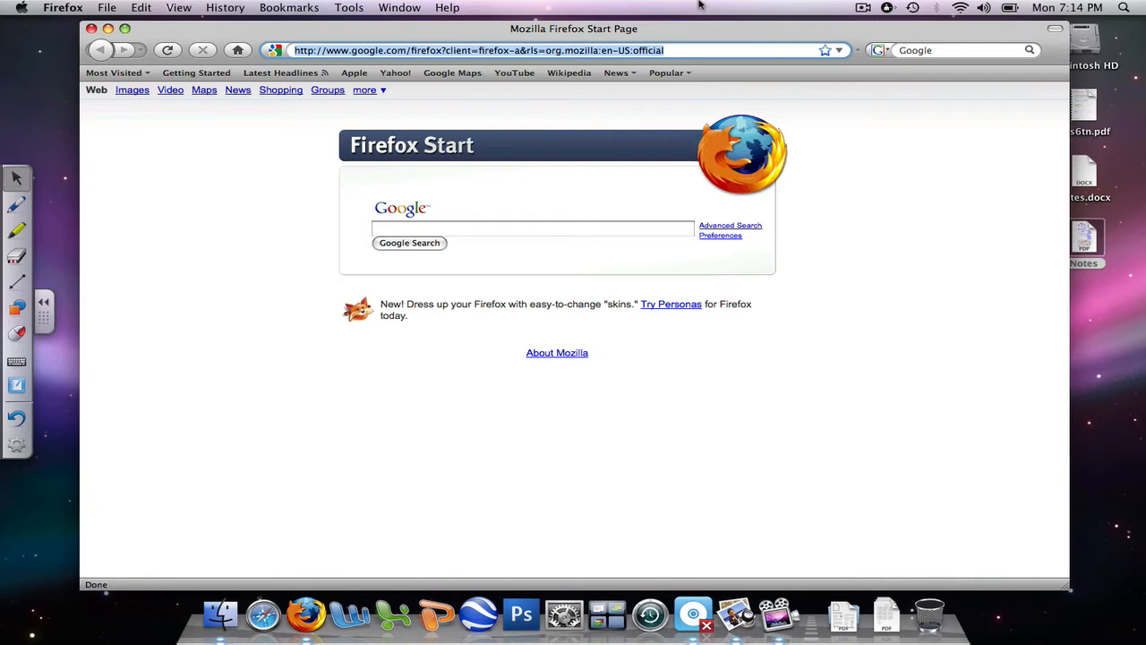
pyautogui.write('www.notely.net/')
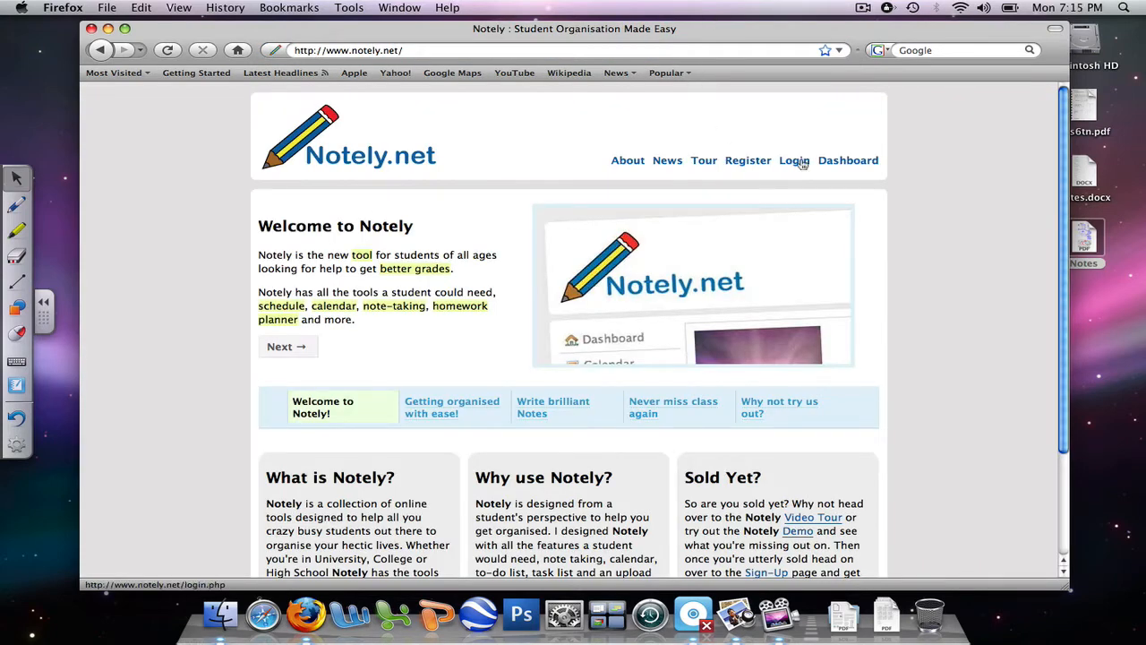
pyautogui.click(792, 160)
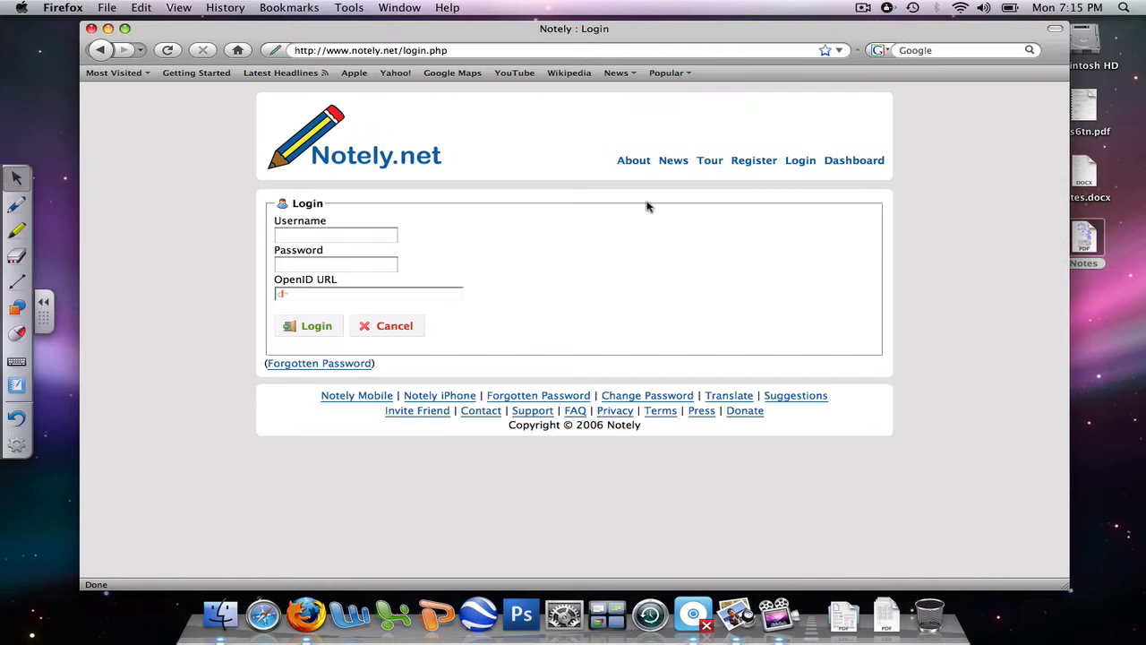
pyautogui.click(336, 235)
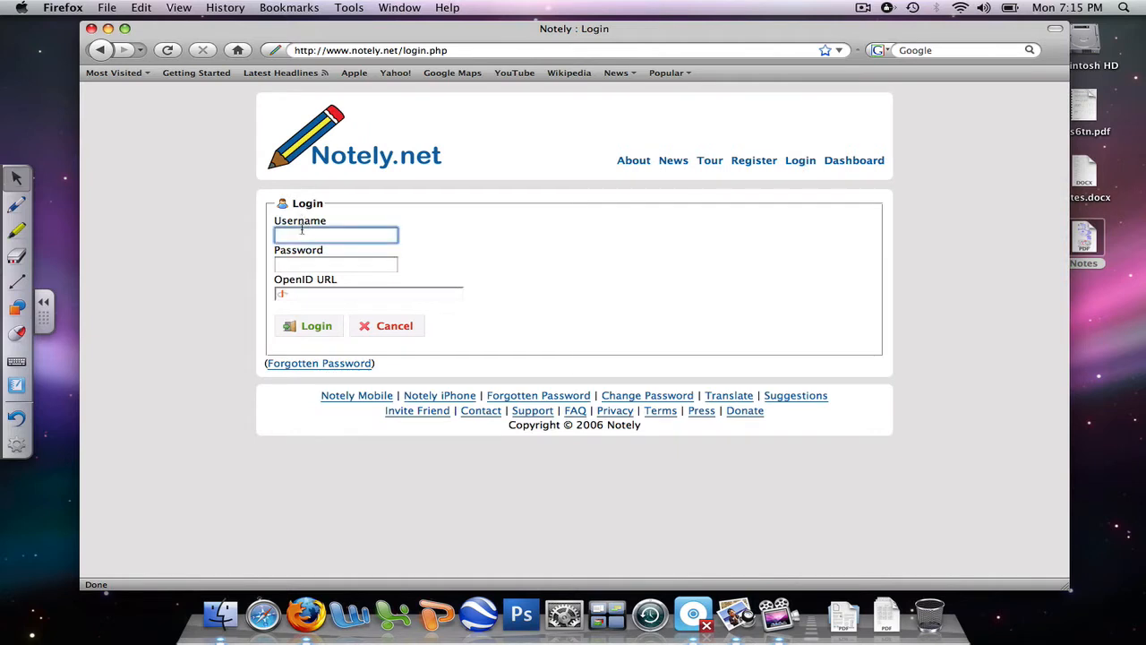
pyautogui.write('l')
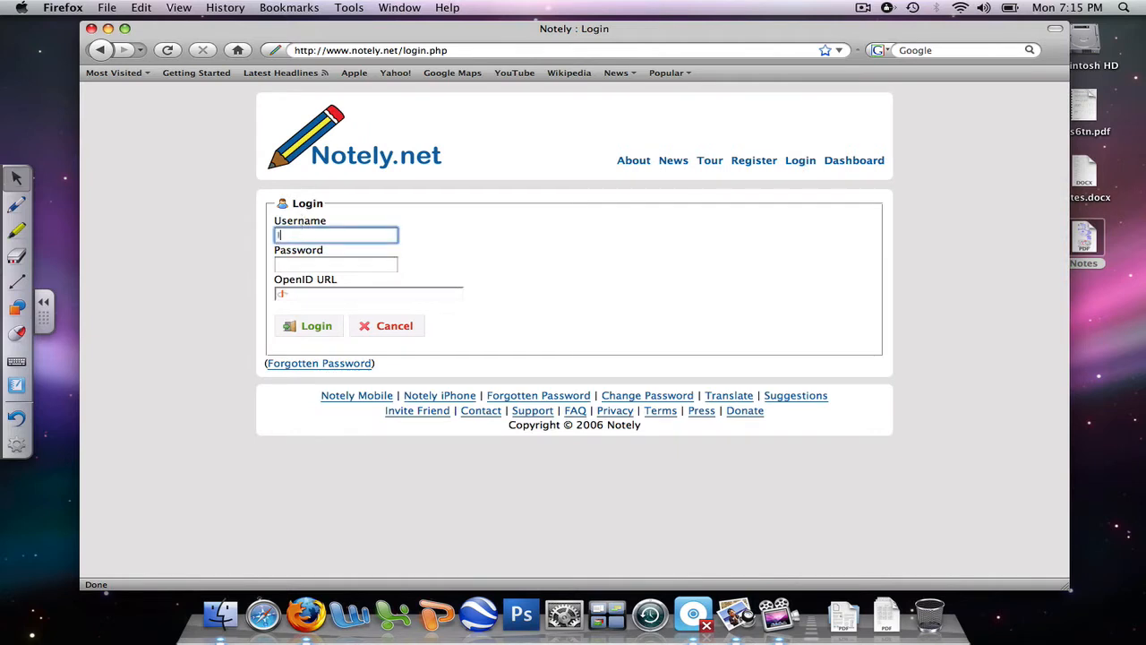
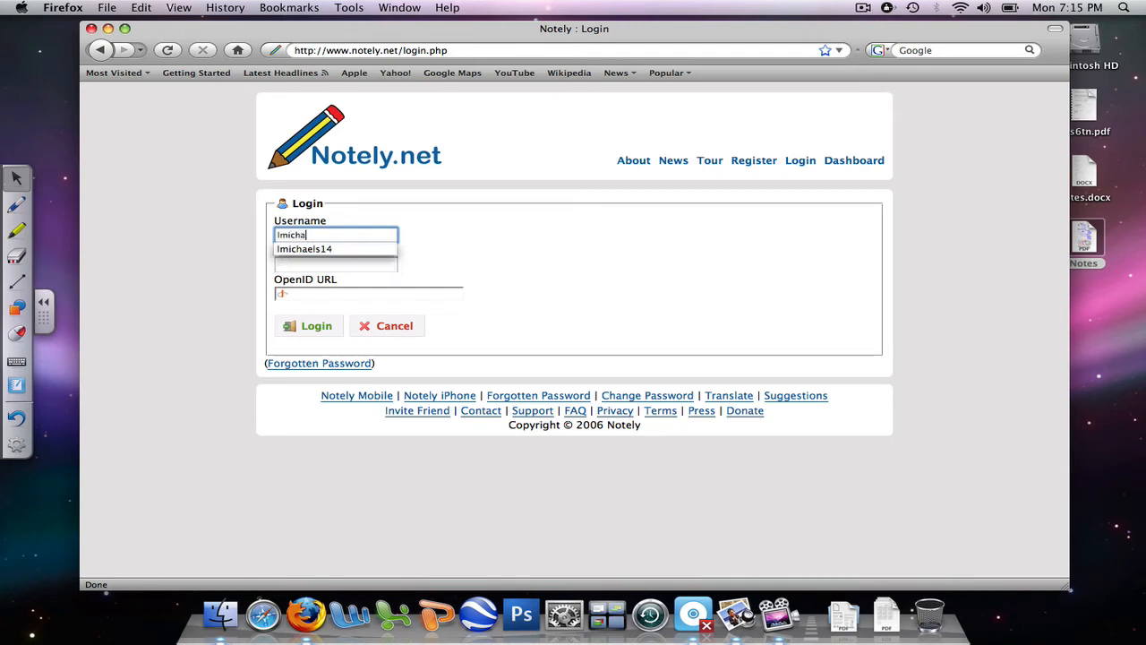
pyautogui.click(304, 249)
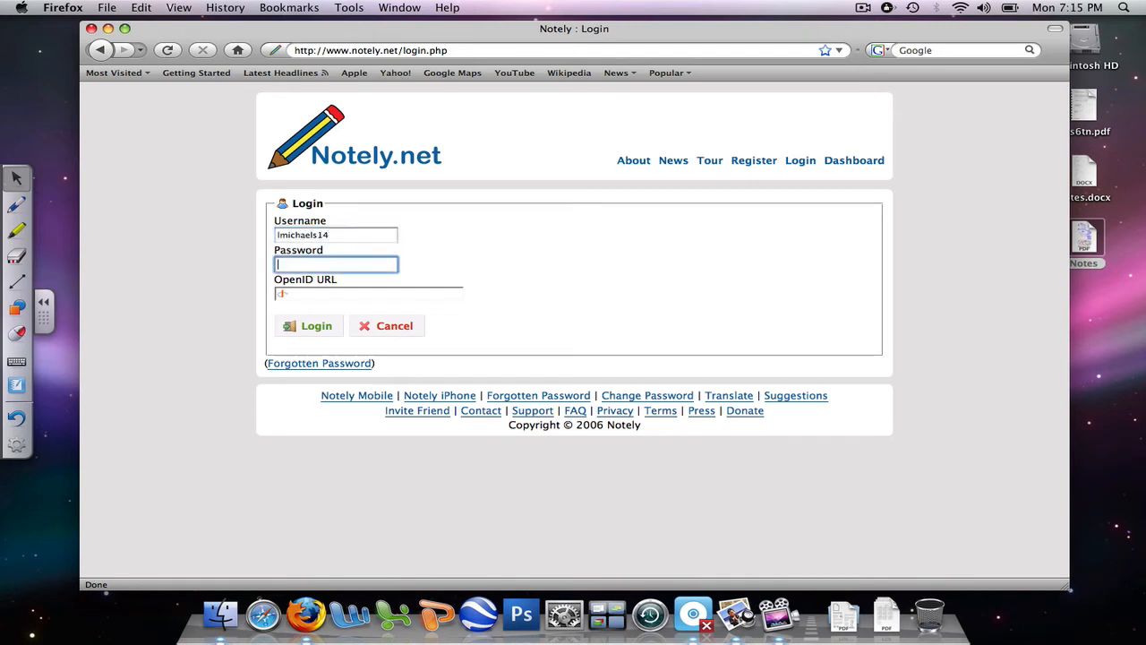
pyautogui.write('password')
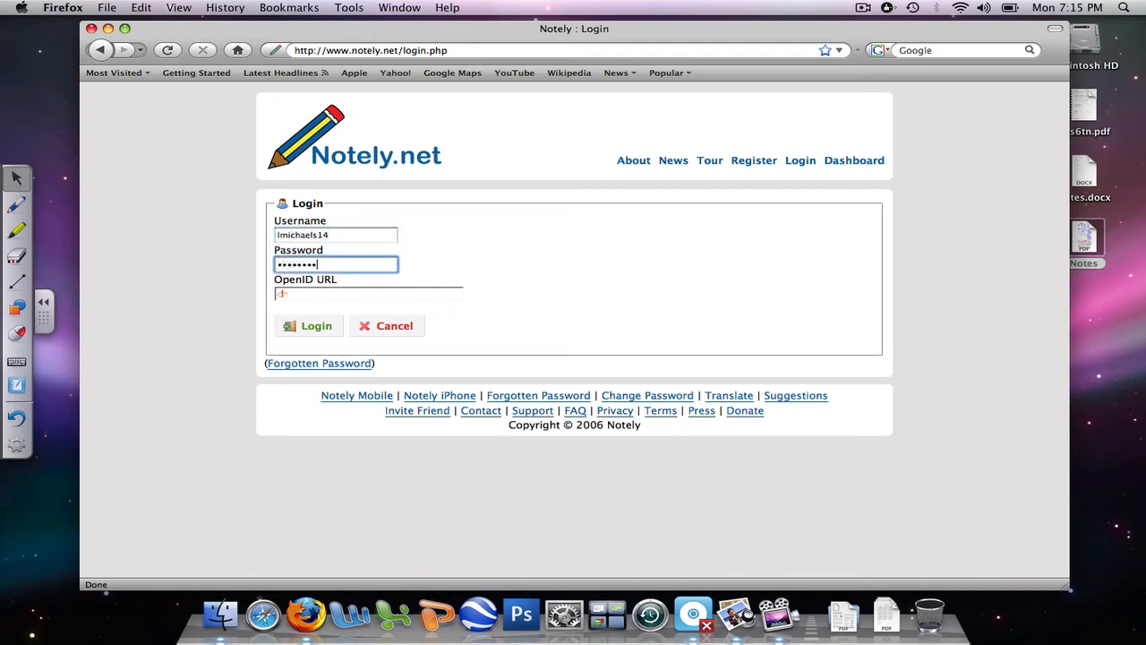
pyautogui.click(309, 325)
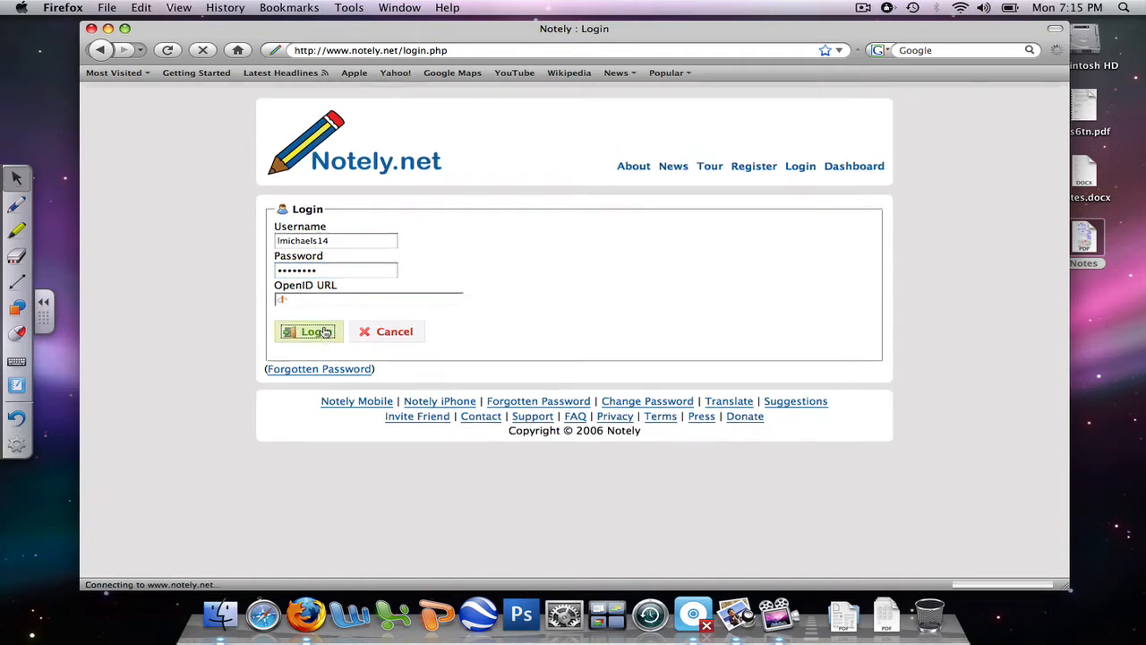
pyautogui.click(309, 331)
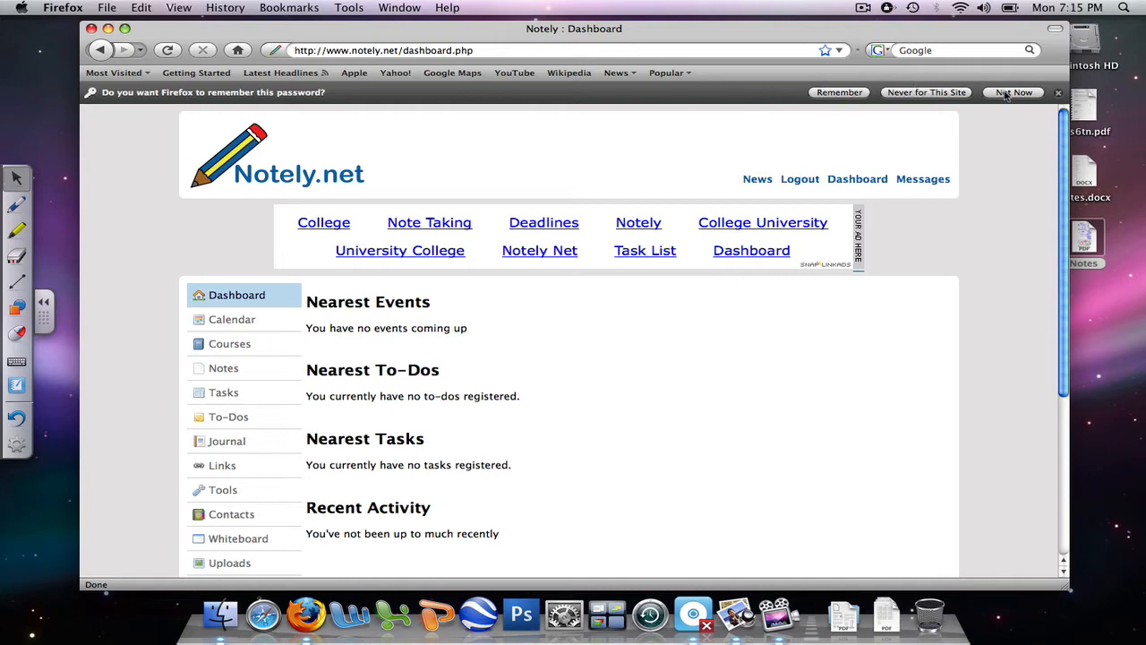
# Step: Decline Firefox's offer to save the Notely password
pyautogui.click(1014, 93)
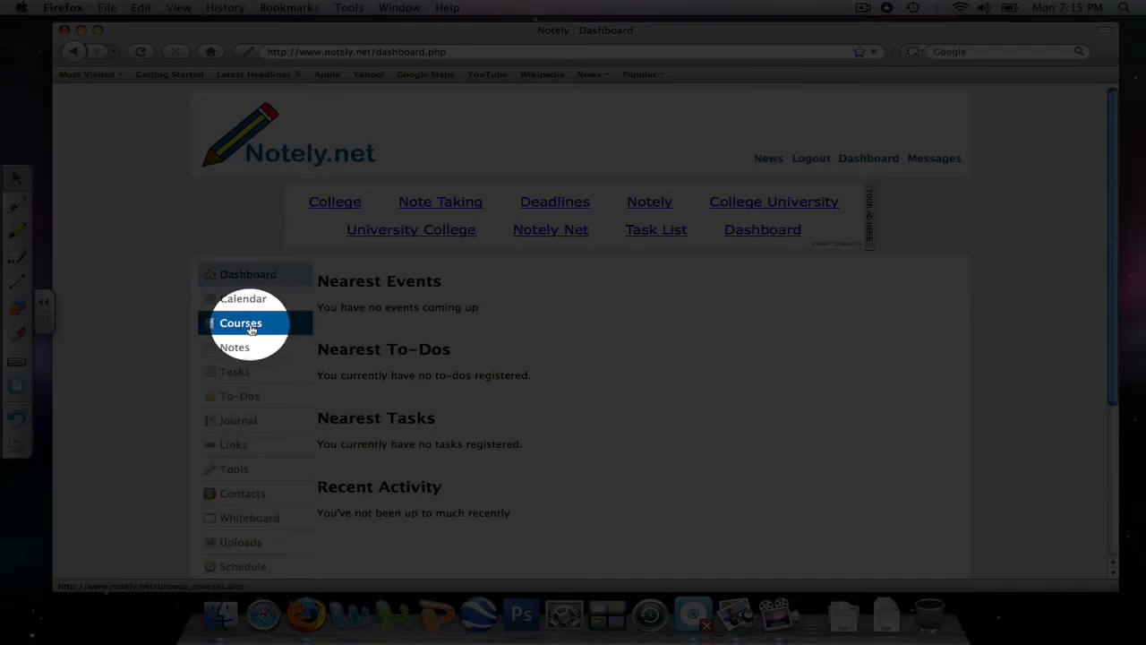
# Step: Start a new course titled Math with teacher Smith, room 100, colour Blue
pyautogui.click(240, 322)
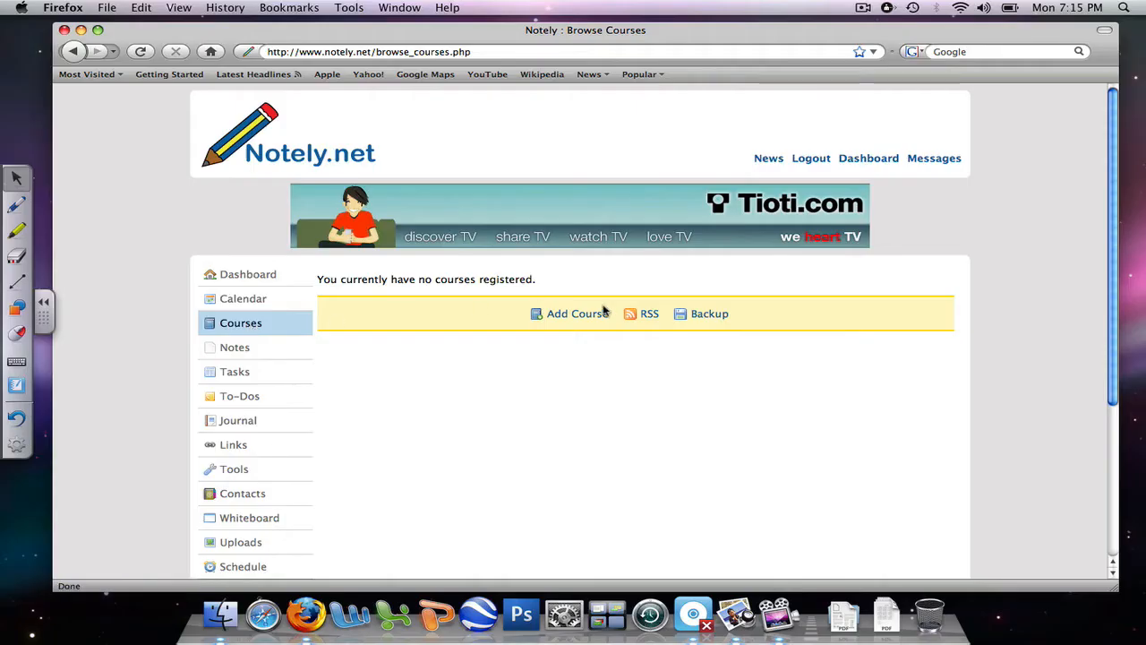
pyautogui.moveTo(577, 314)
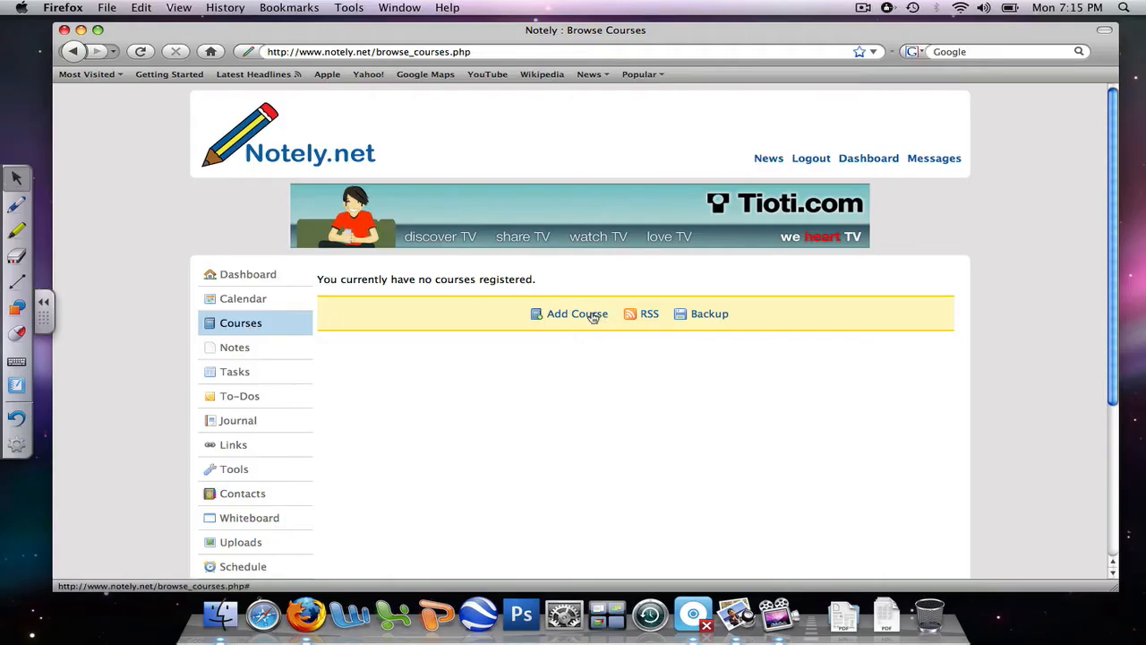
pyautogui.click(577, 313)
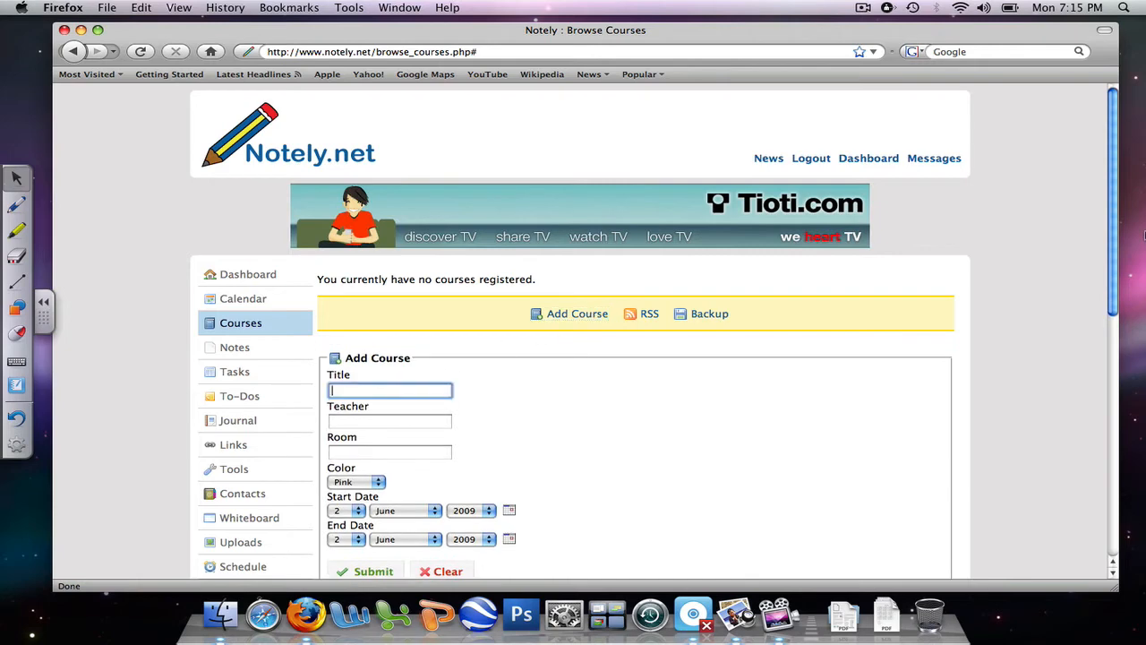
pyautogui.scroll(-3)
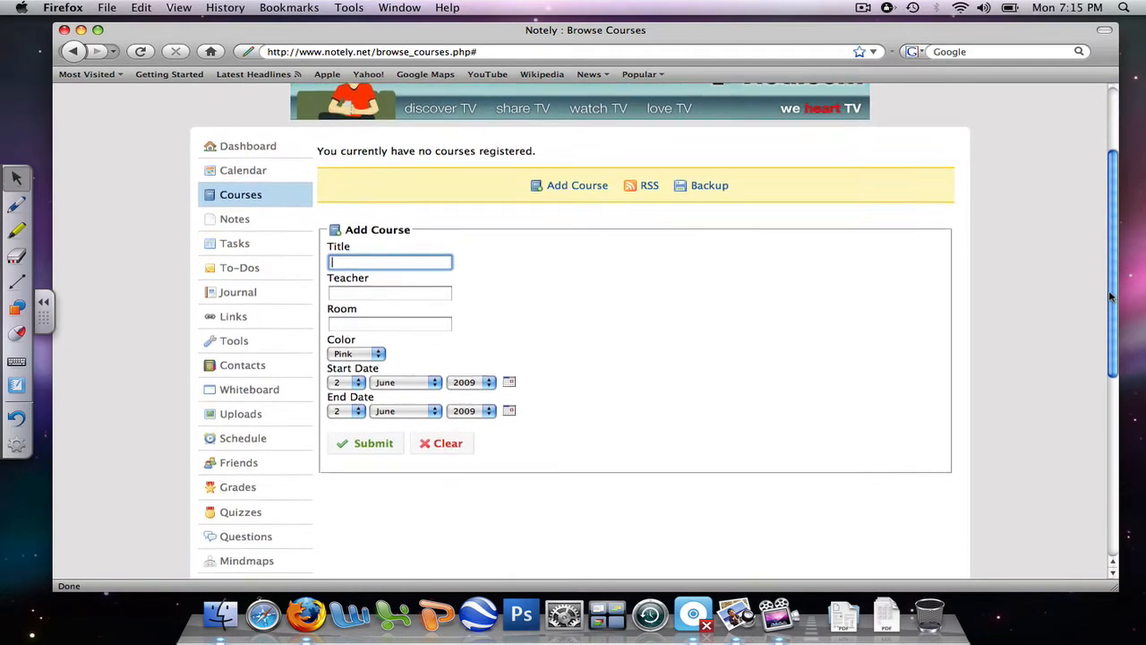
pyautogui.scroll(-3)
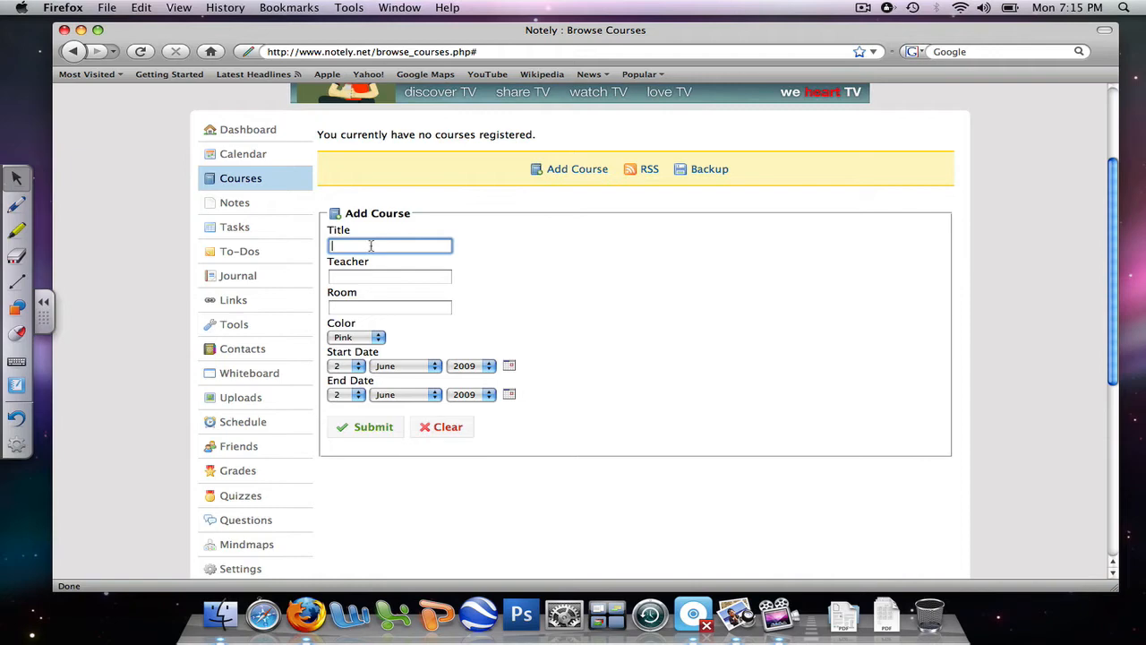
pyautogui.write('Math')
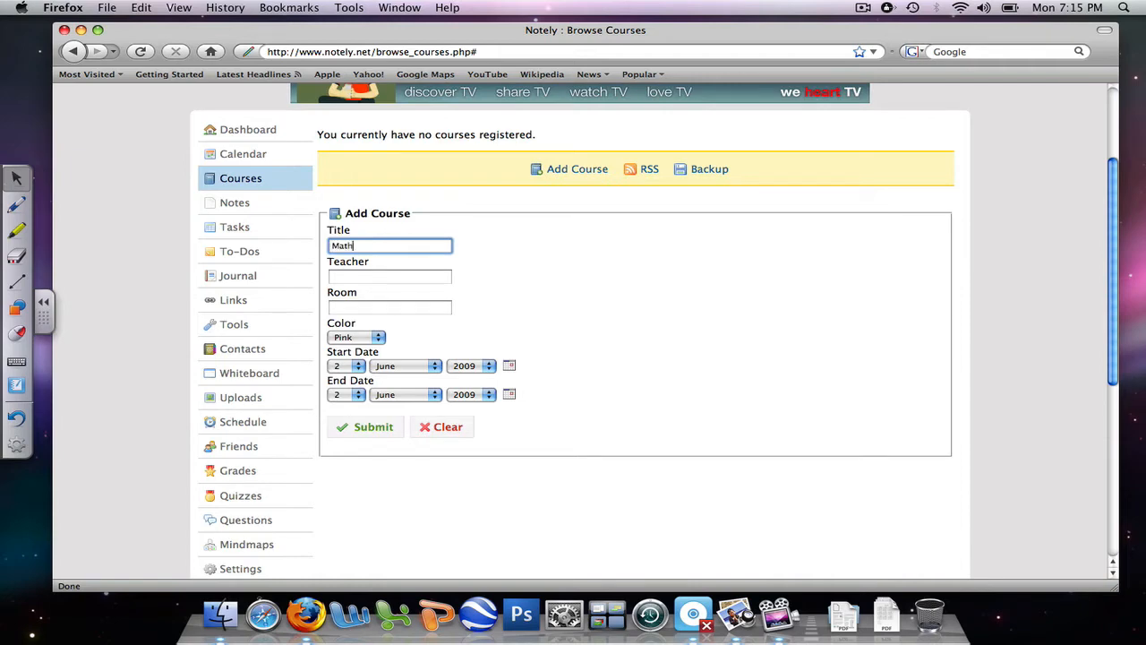
pyautogui.click(389, 276)
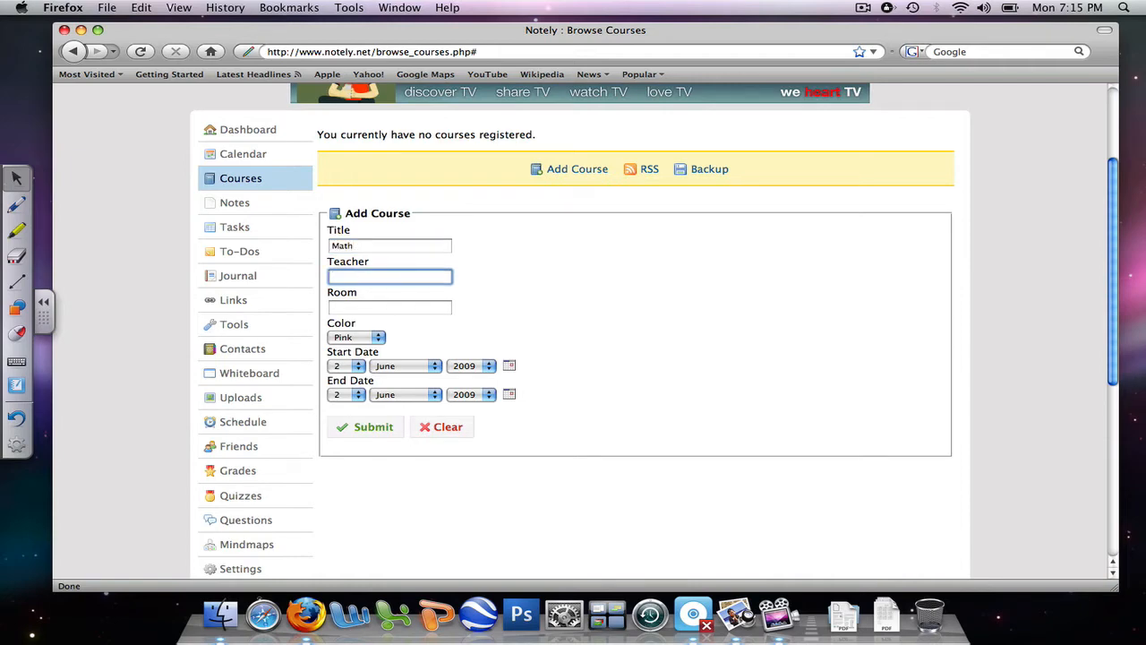
pyautogui.write('S')
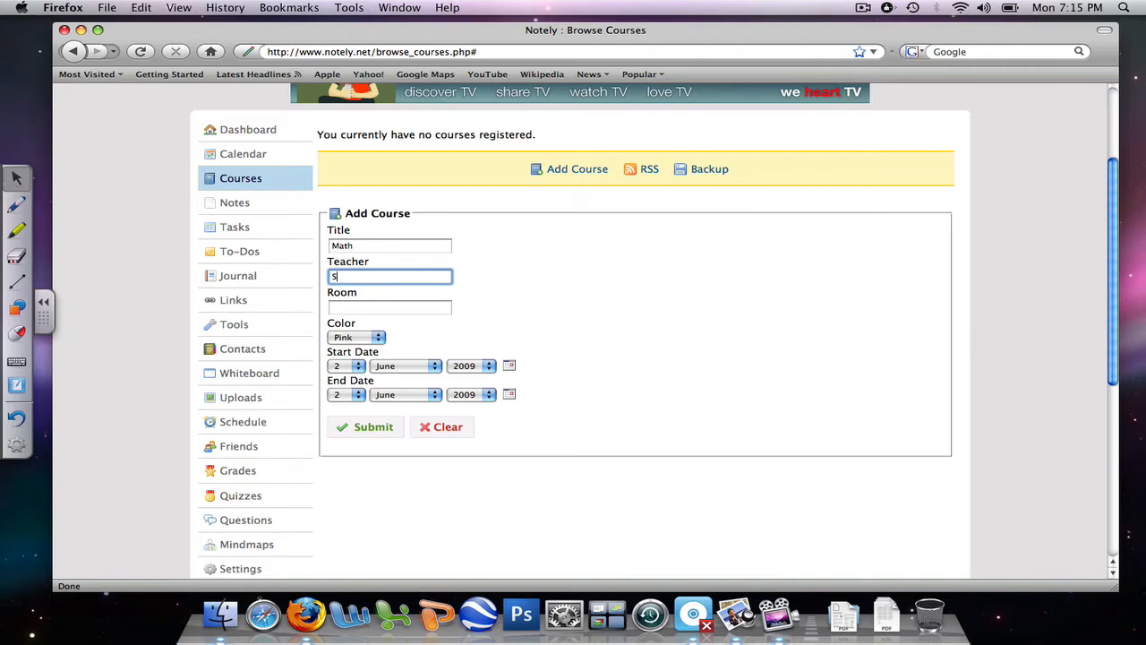
pyautogui.write('mith')
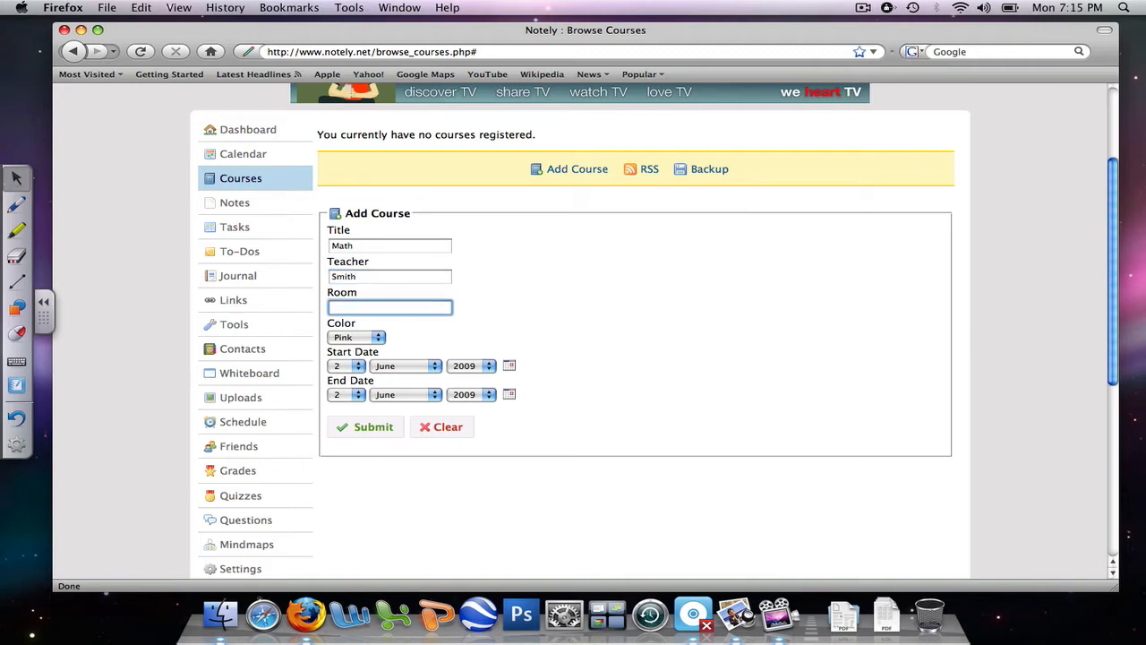
pyautogui.write('100')
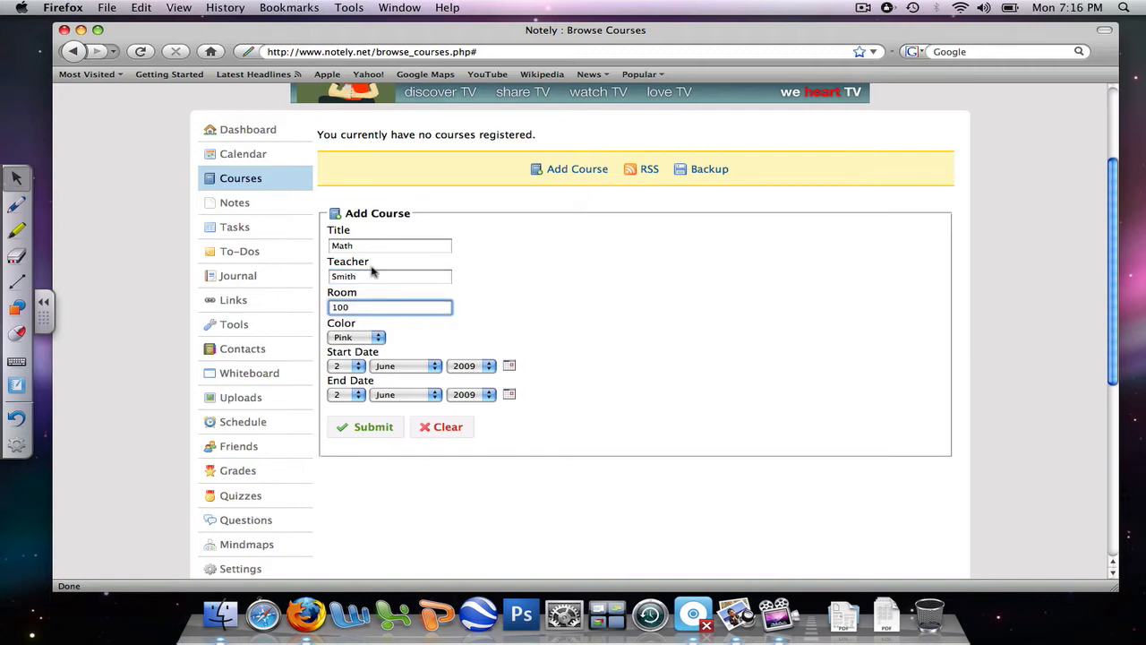
pyautogui.click(357, 338)
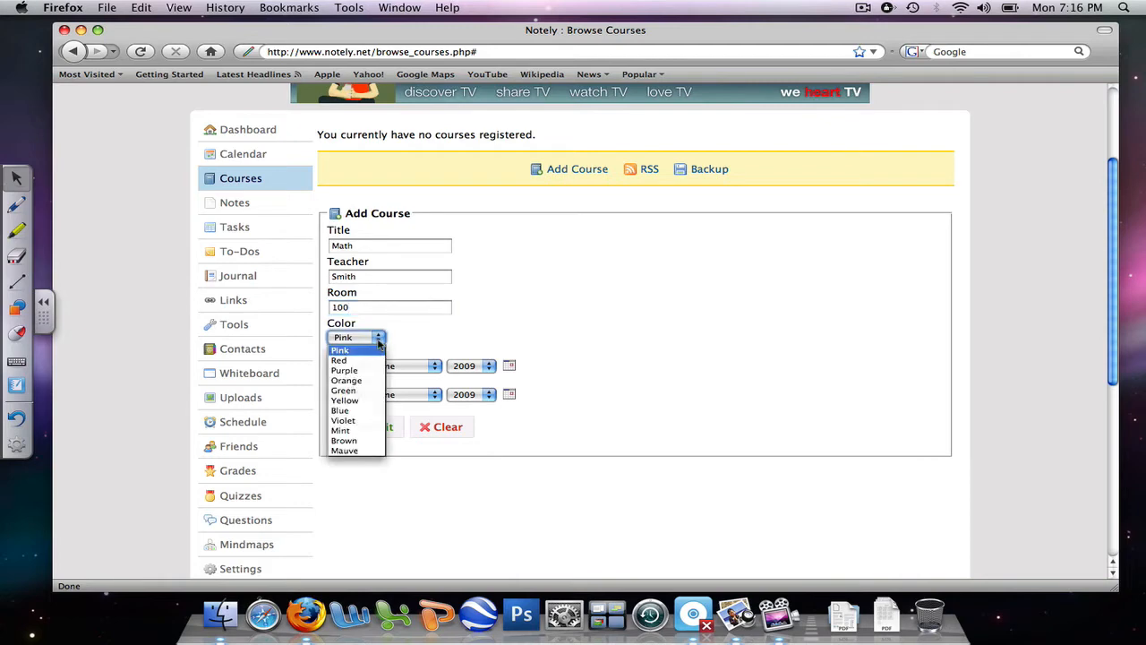
pyautogui.click(339, 410)
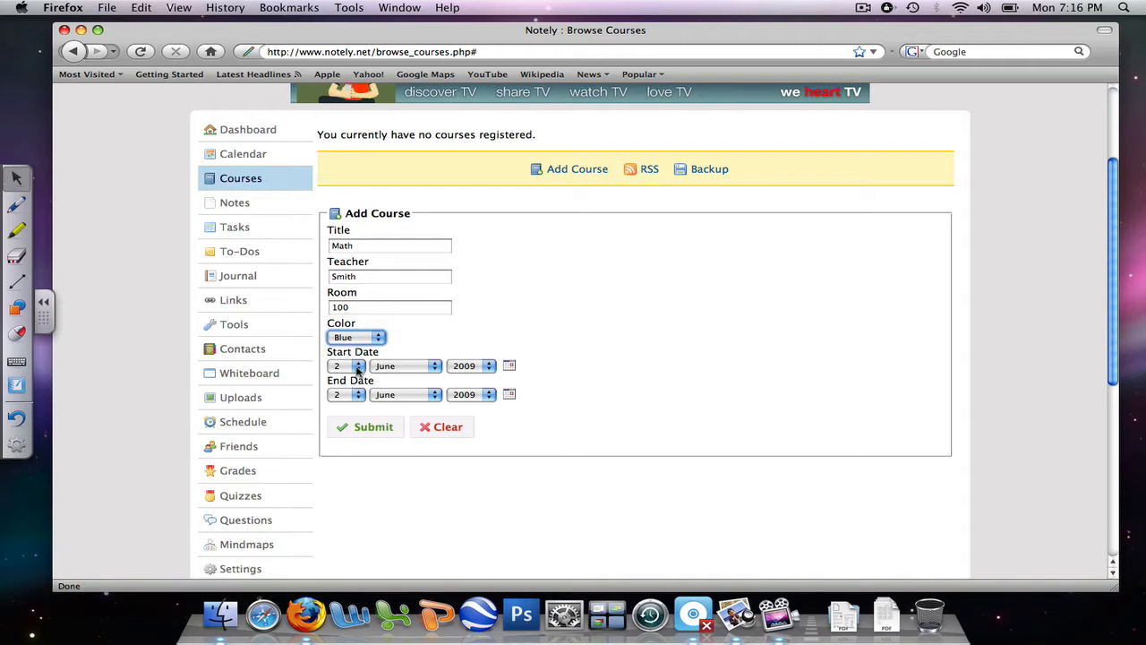
# Step: Set the Math course to run 08/28/2009 to 06/10/2010 and submit it
pyautogui.click(405, 366)
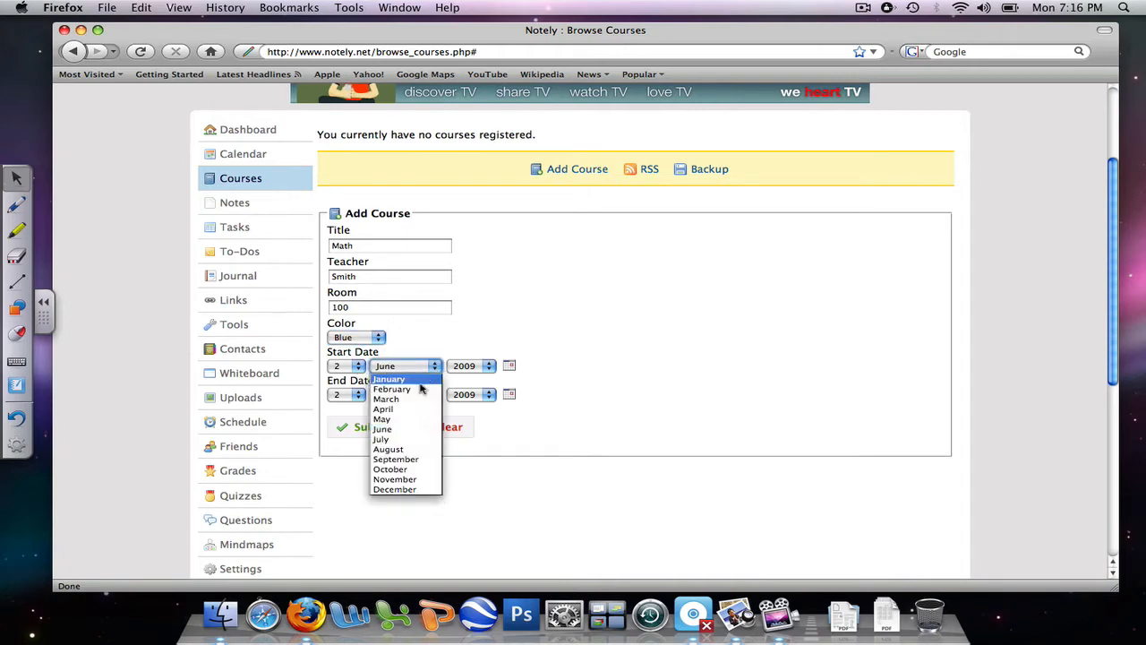
pyautogui.click(389, 449)
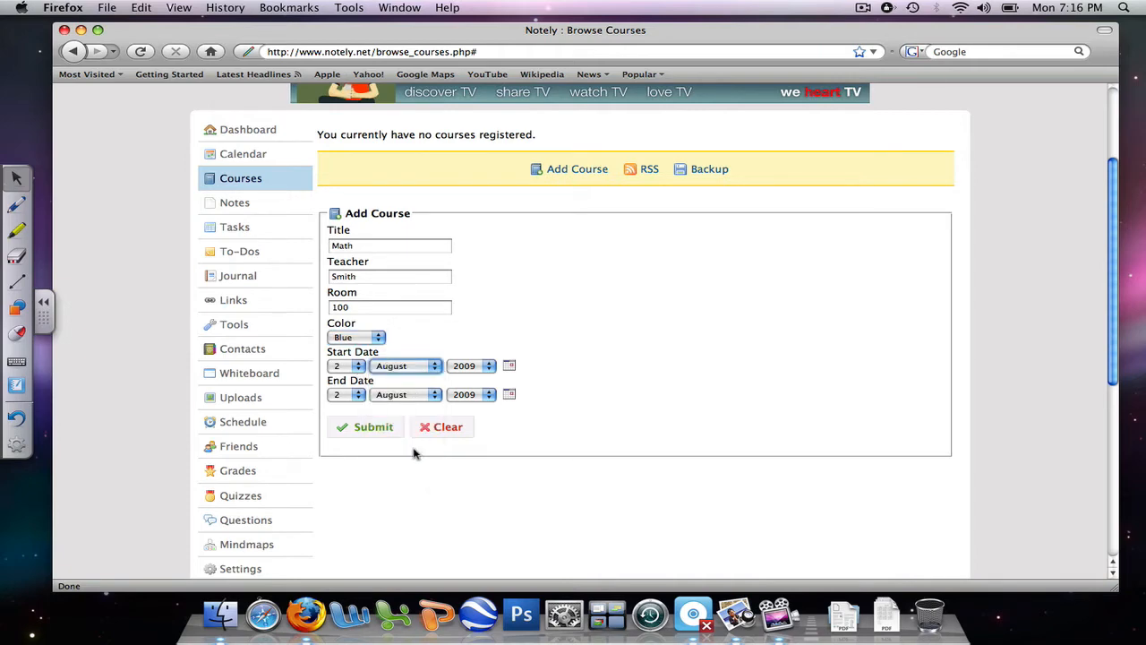
pyautogui.click(346, 365)
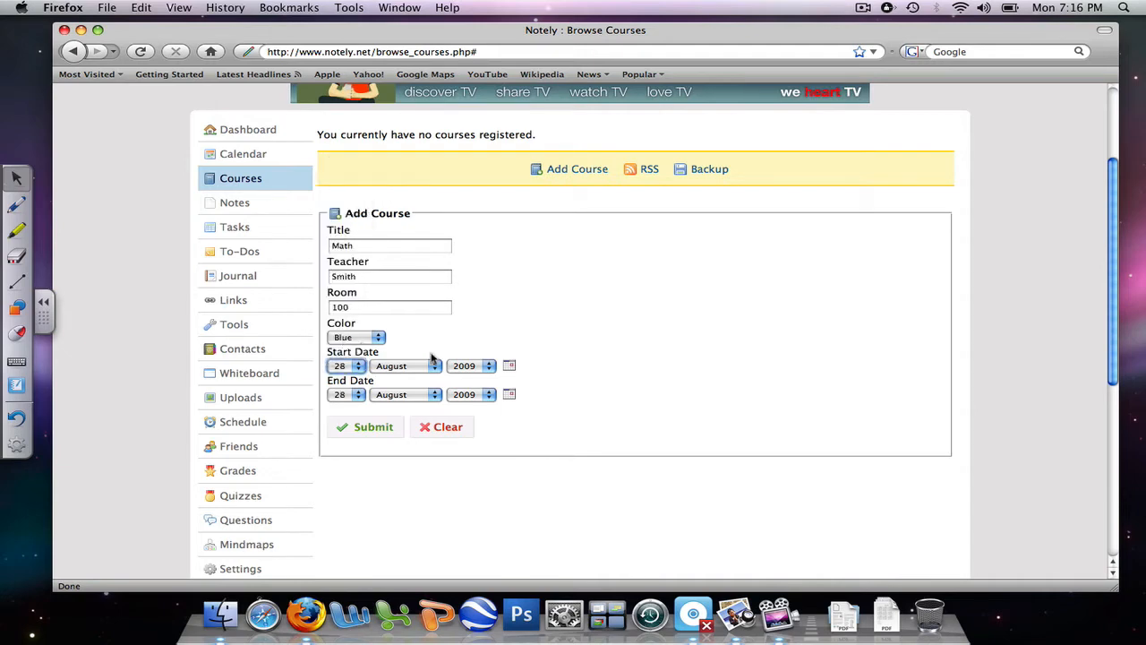
pyautogui.click(406, 394)
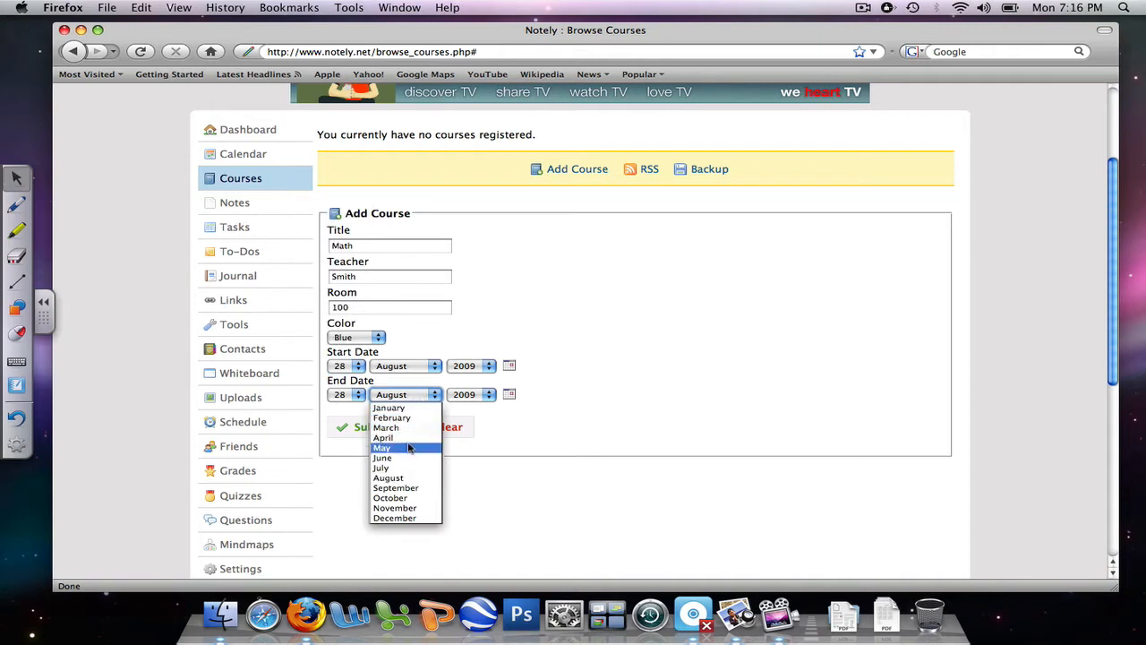
pyautogui.click(381, 457)
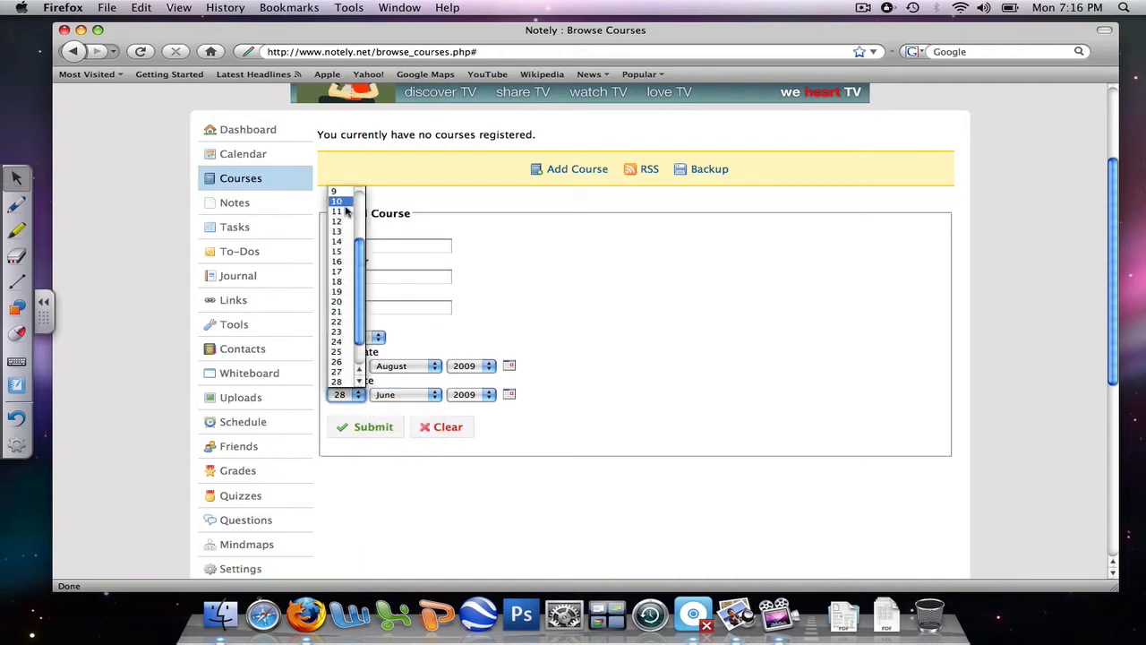
pyautogui.click(488, 394)
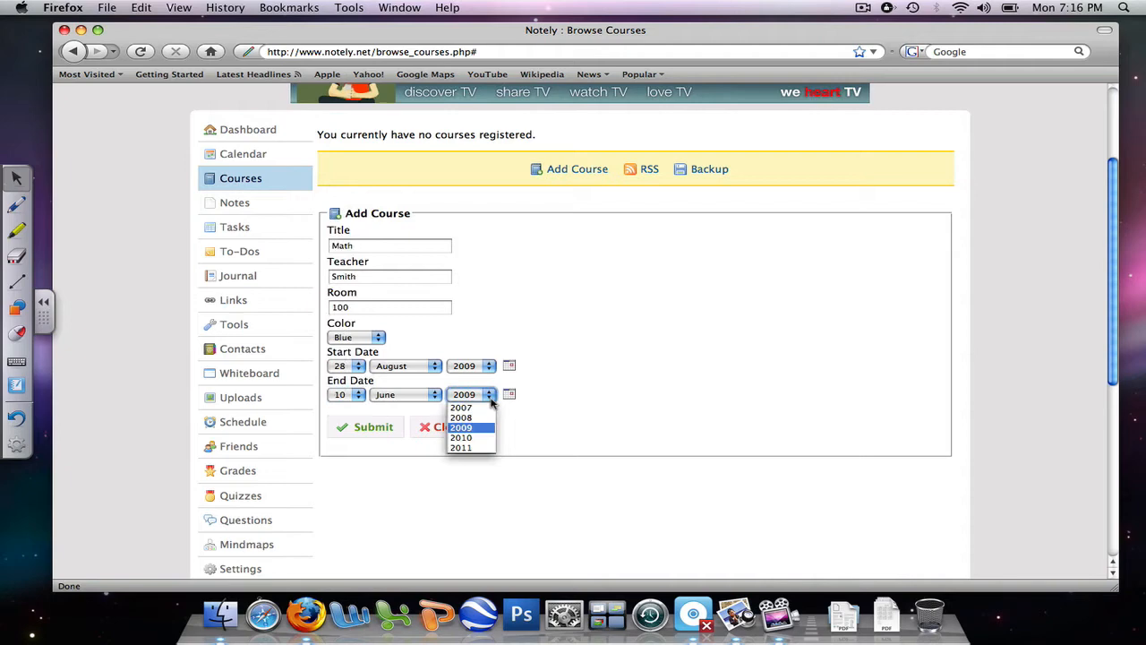
pyautogui.click(461, 438)
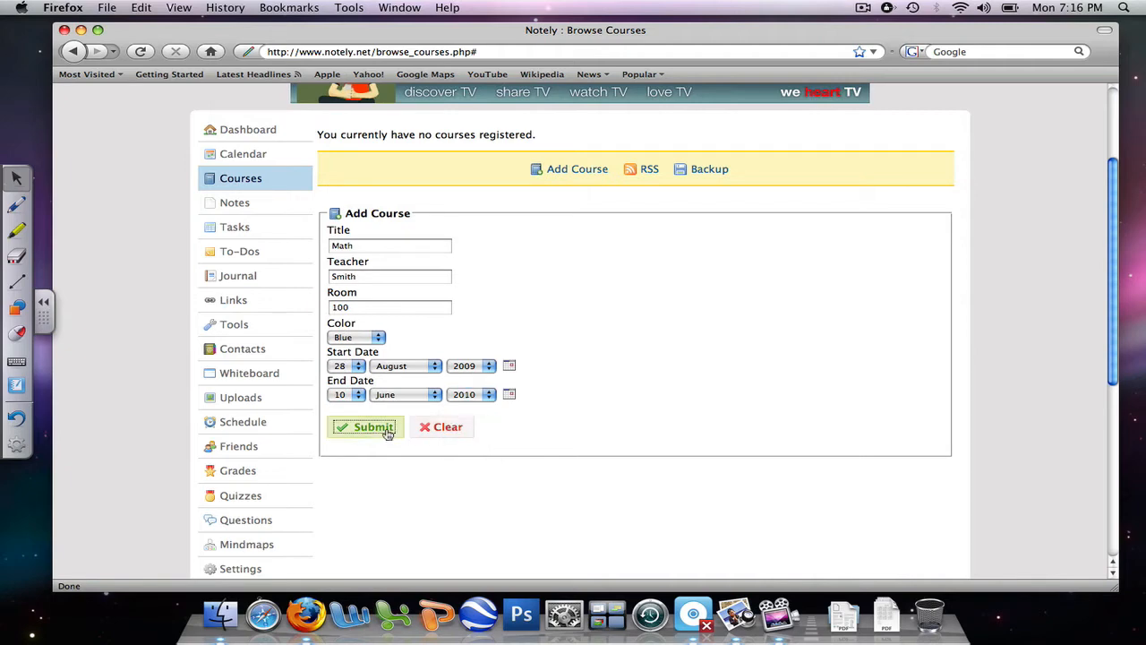
pyautogui.click(366, 426)
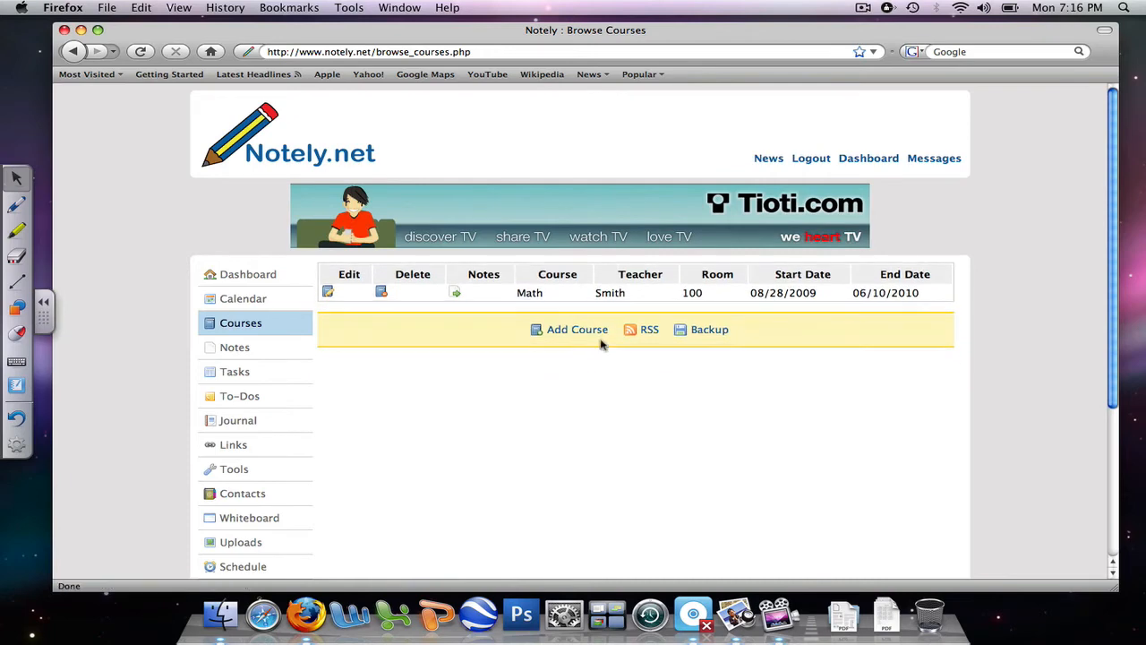
# Step: Start a Biology course with teacher Miller, room 200, colour Green
pyautogui.click(577, 329)
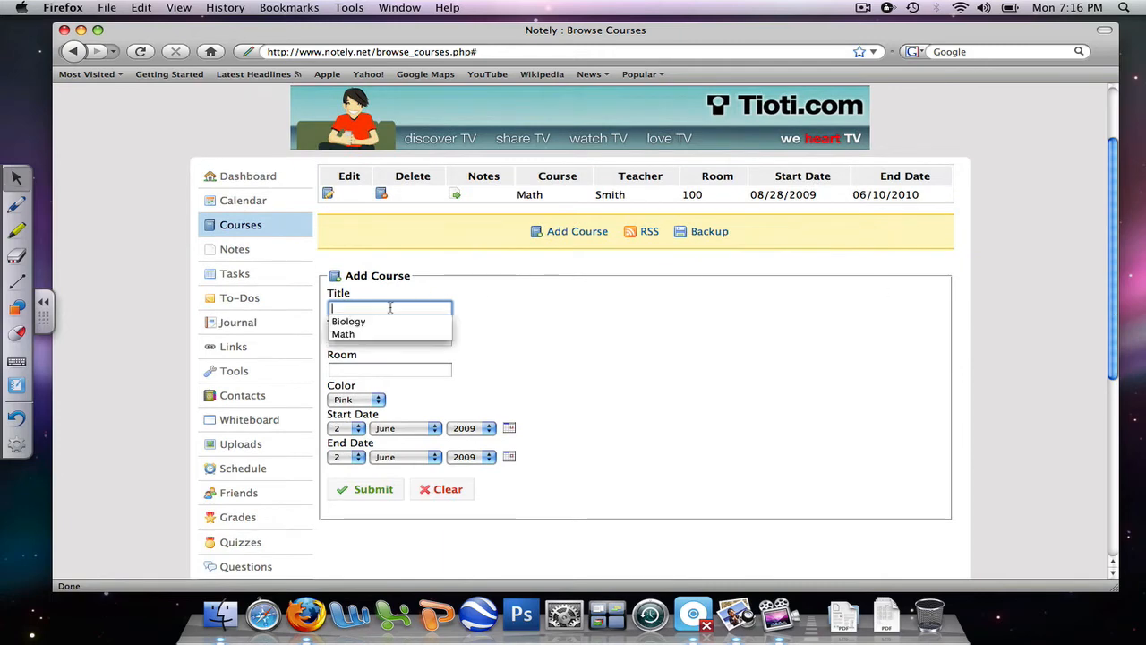
pyautogui.moveTo(348, 321)
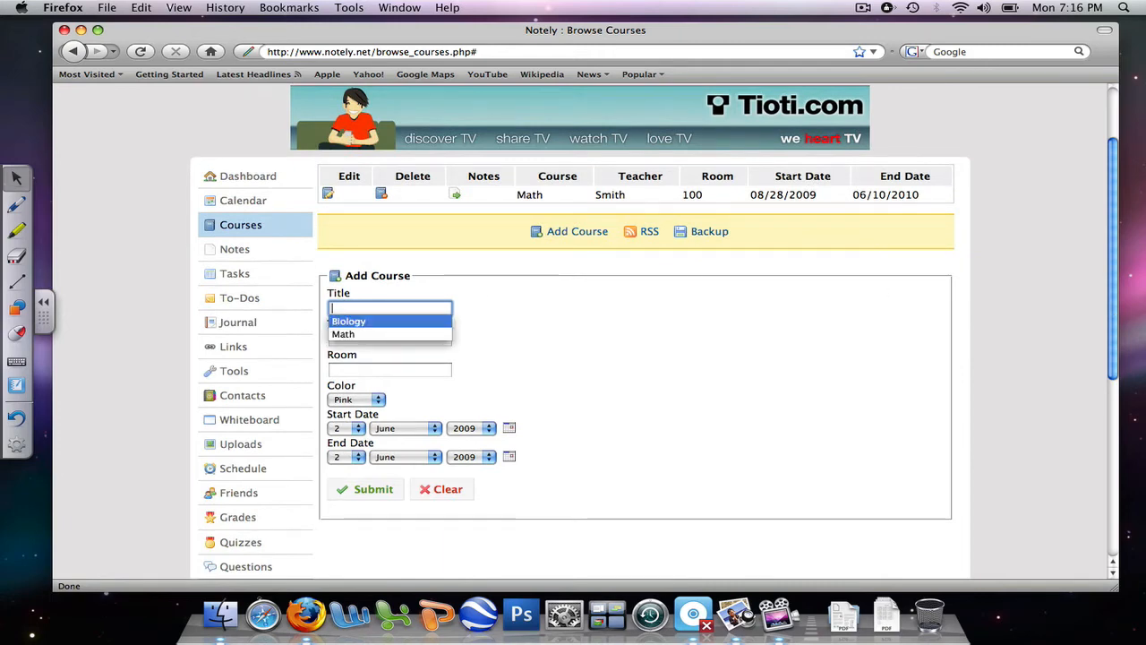
pyautogui.click(348, 321)
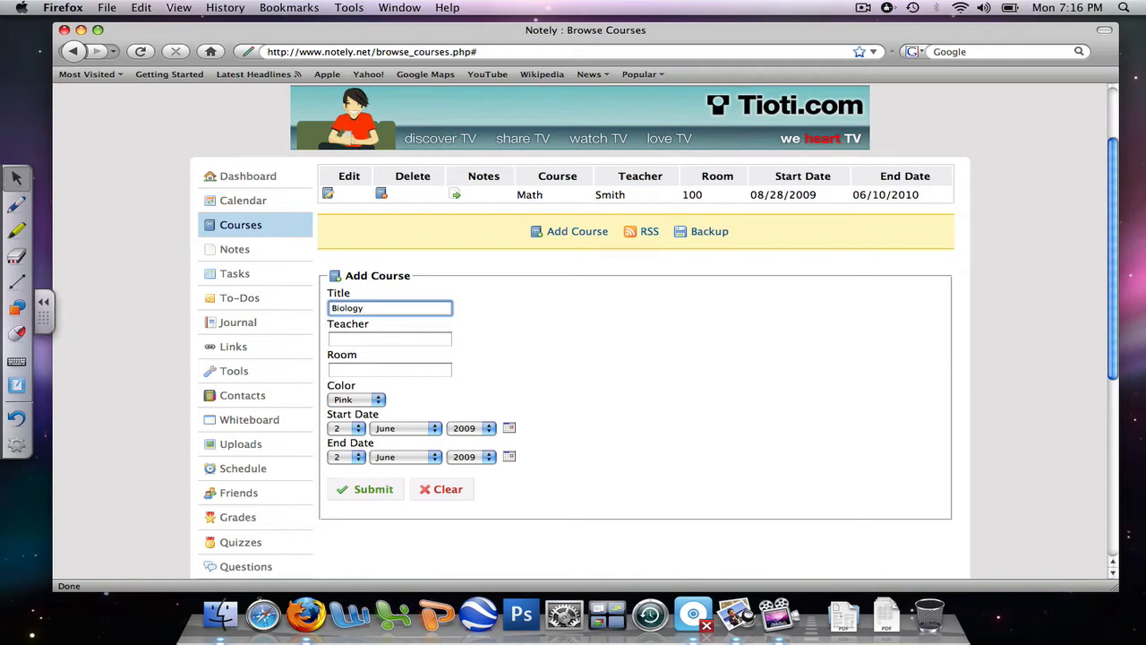
pyautogui.click(390, 339)
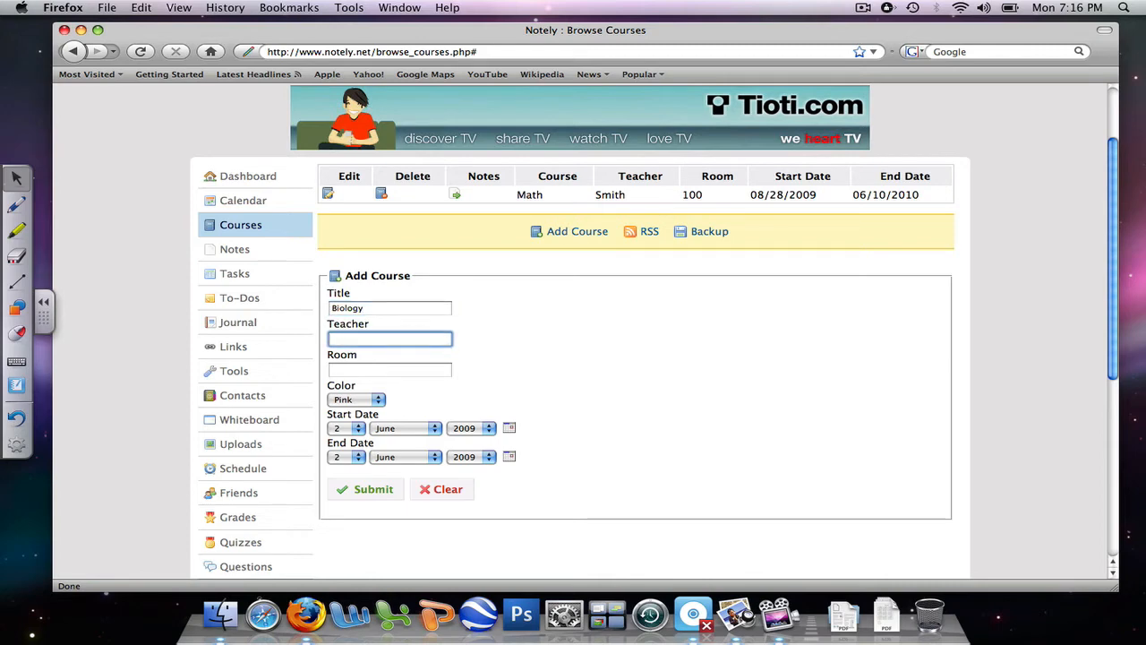
pyautogui.write('Miller')
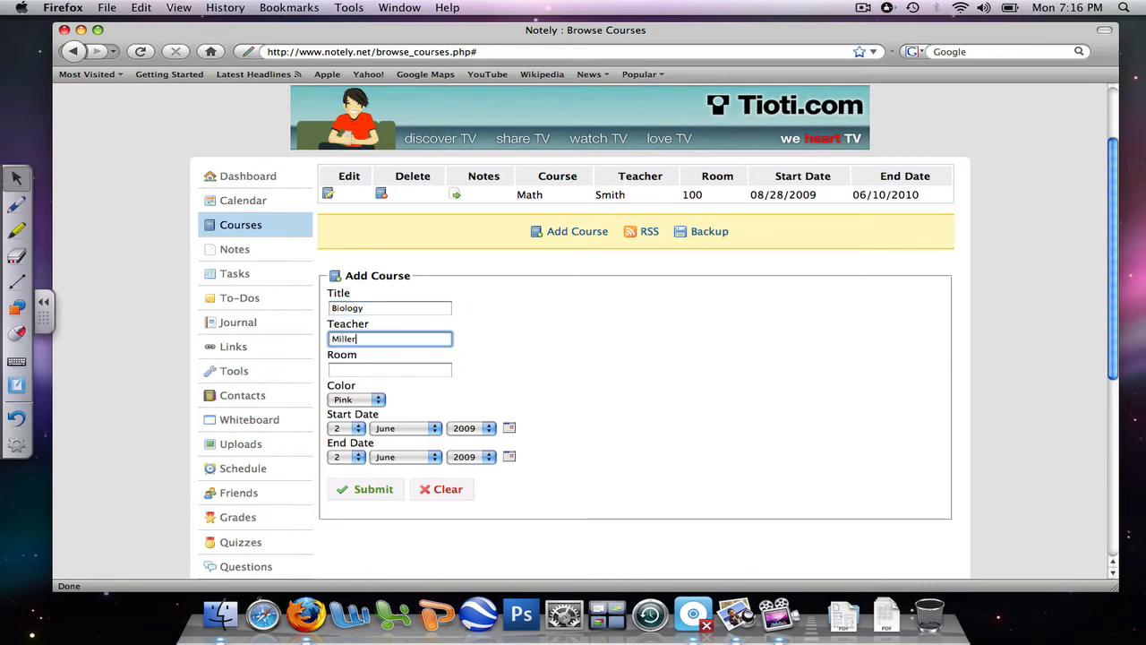
pyautogui.write('2')
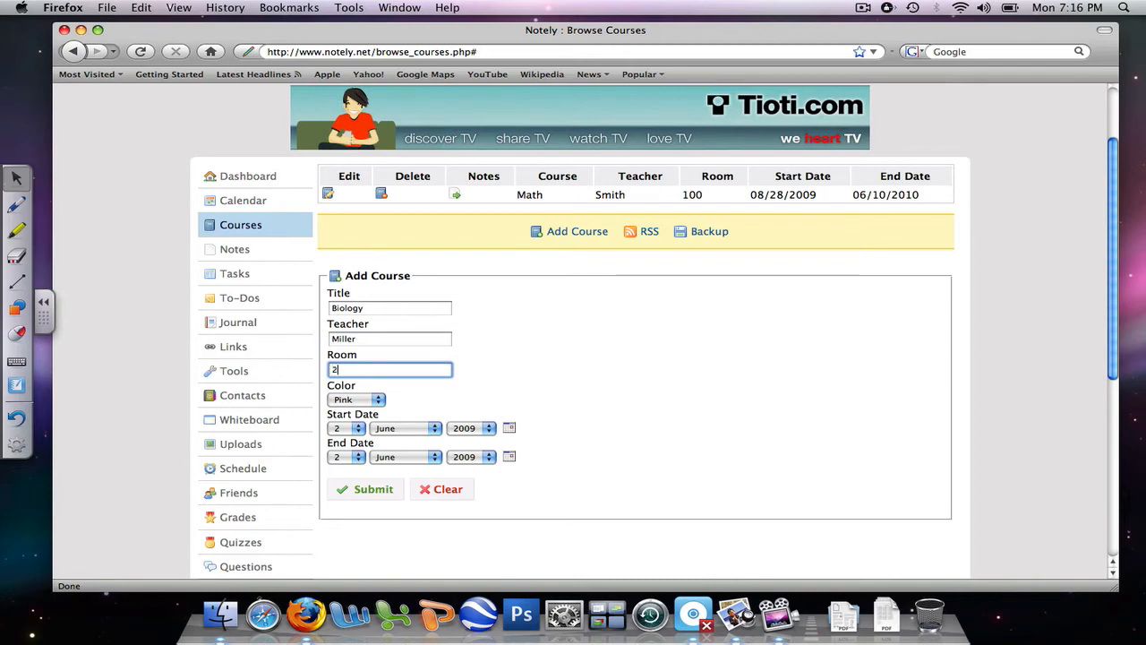
pyautogui.click(377, 399)
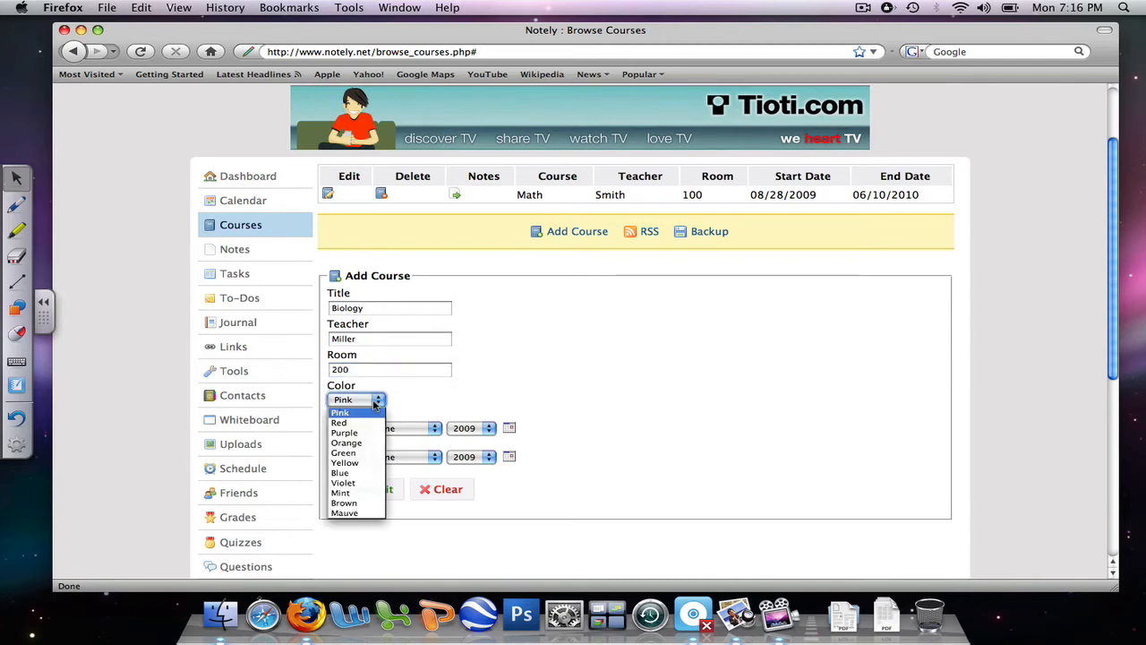
pyautogui.moveTo(356, 442)
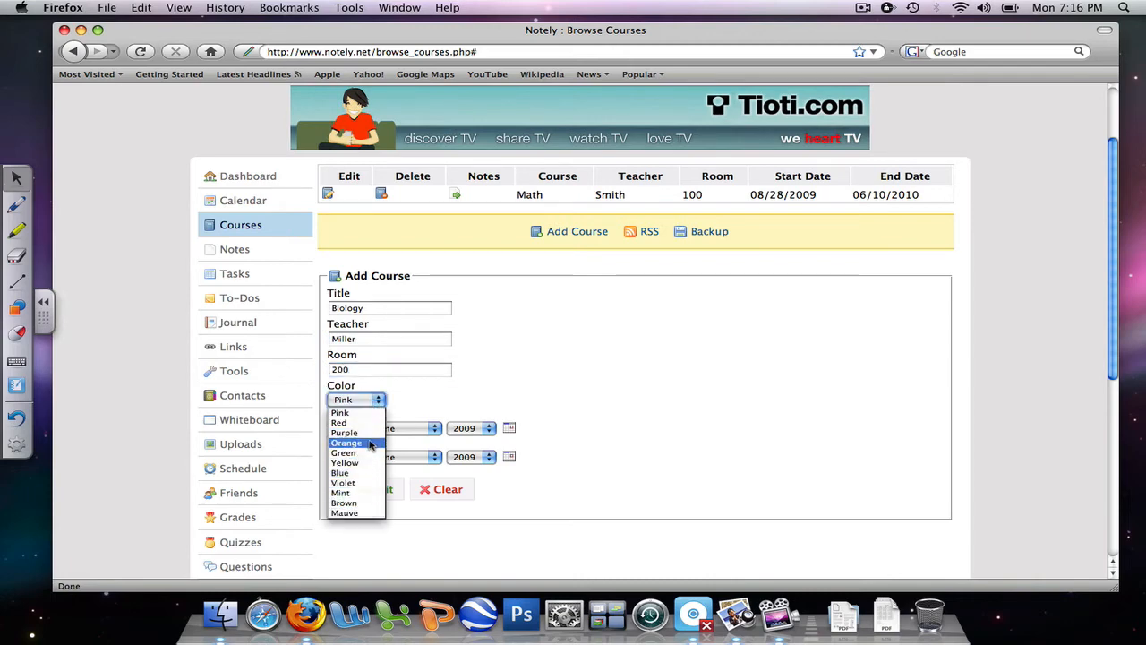
pyautogui.click(343, 453)
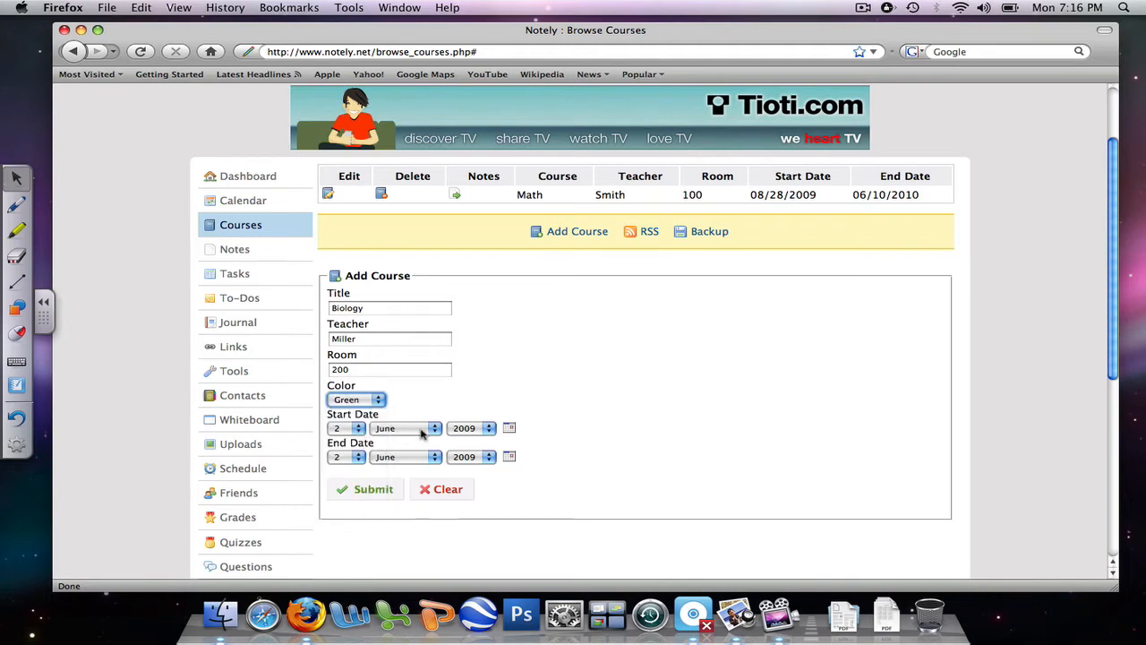
# Step: Set the Biology course to run 08/28/2009 to 06/09/2010 and submit it
pyautogui.click(405, 427)
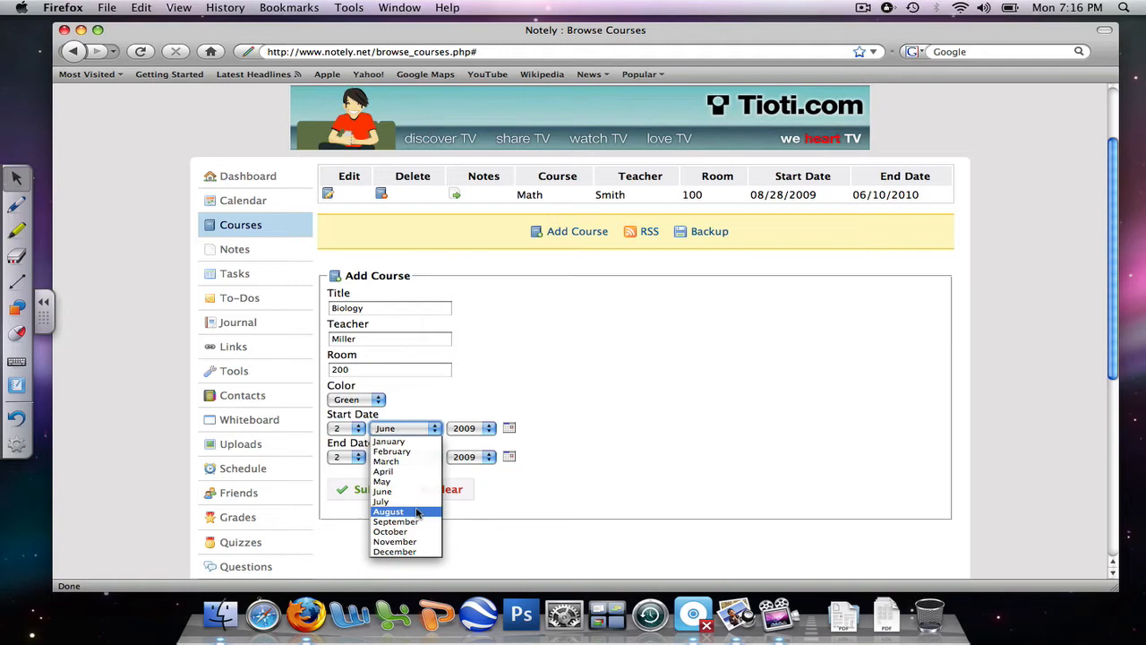
pyautogui.click(389, 512)
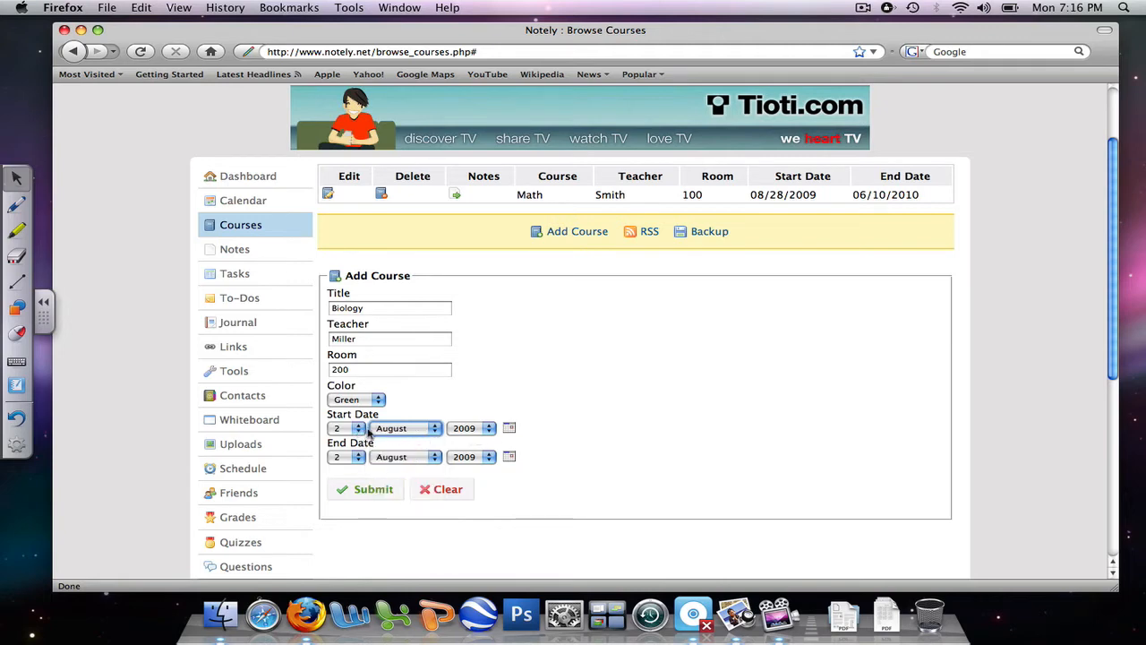
pyautogui.click(345, 427)
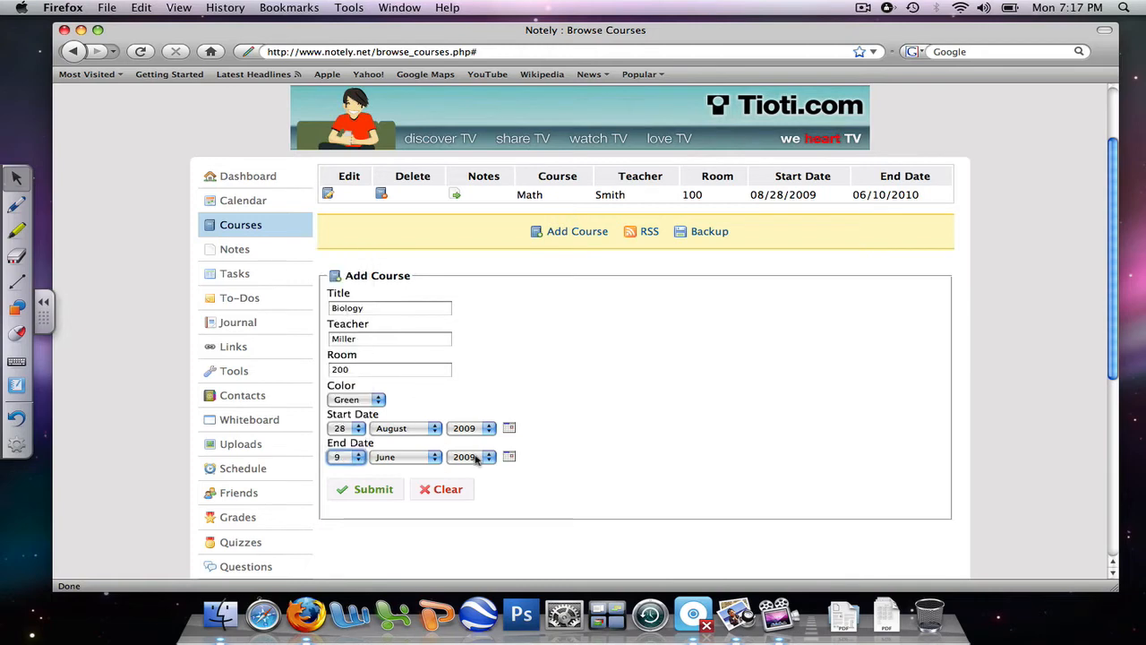
pyautogui.click(489, 457)
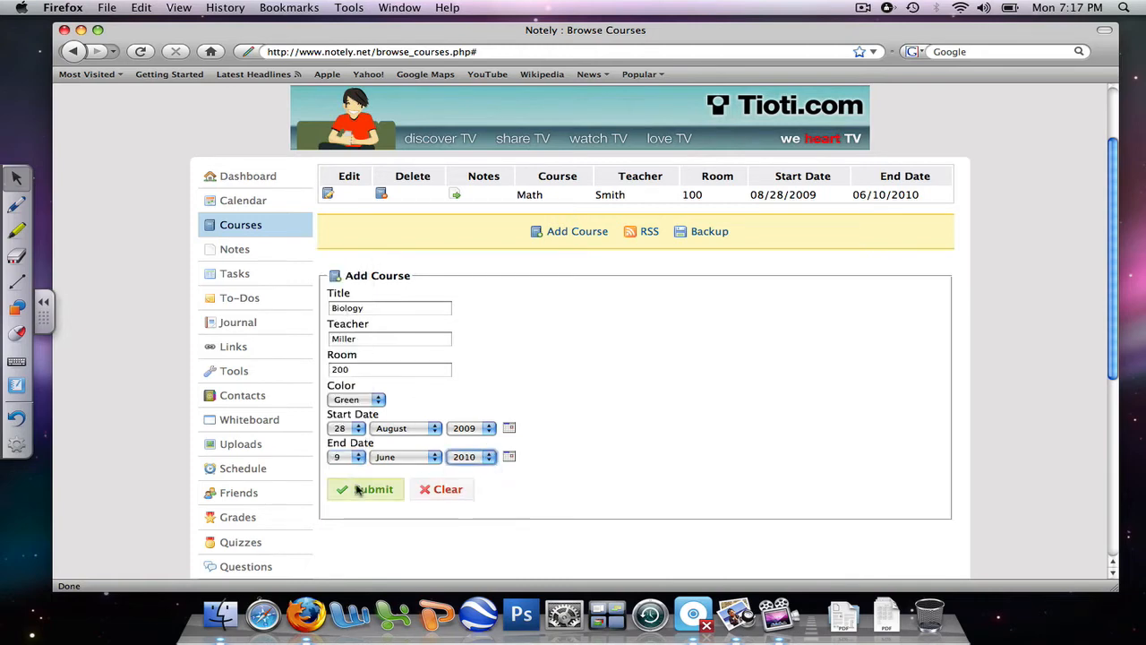
pyautogui.click(365, 489)
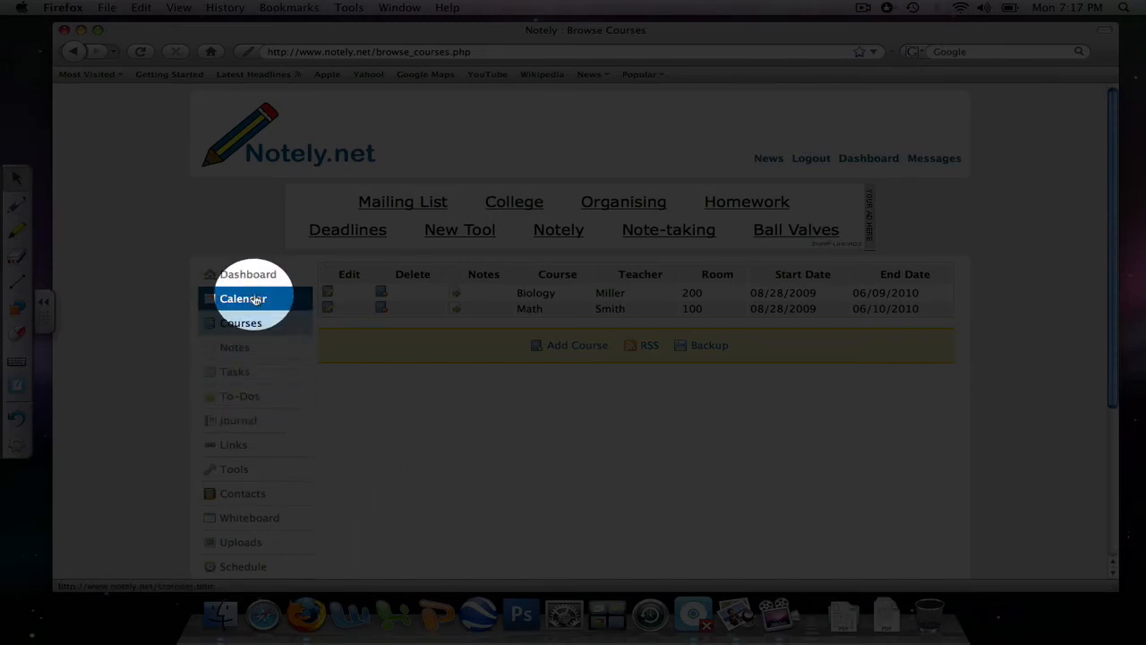
# Step: Open the Notely calendar and advance it from July to August 2009
pyautogui.click(242, 299)
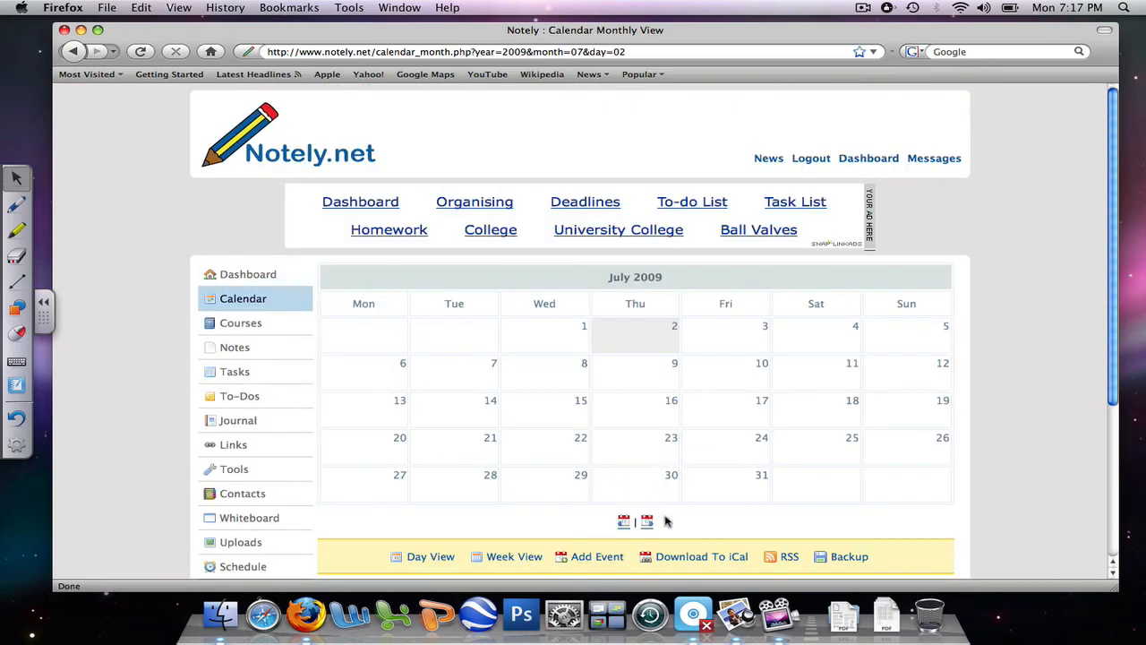
pyautogui.click(646, 521)
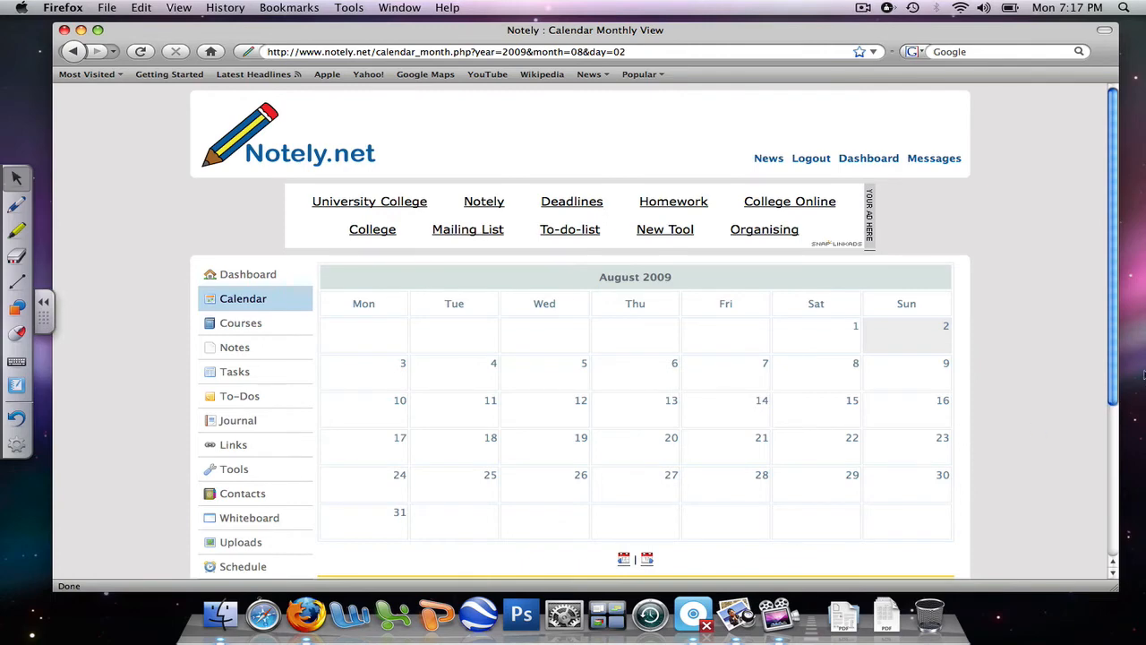
pyautogui.scroll(-3)
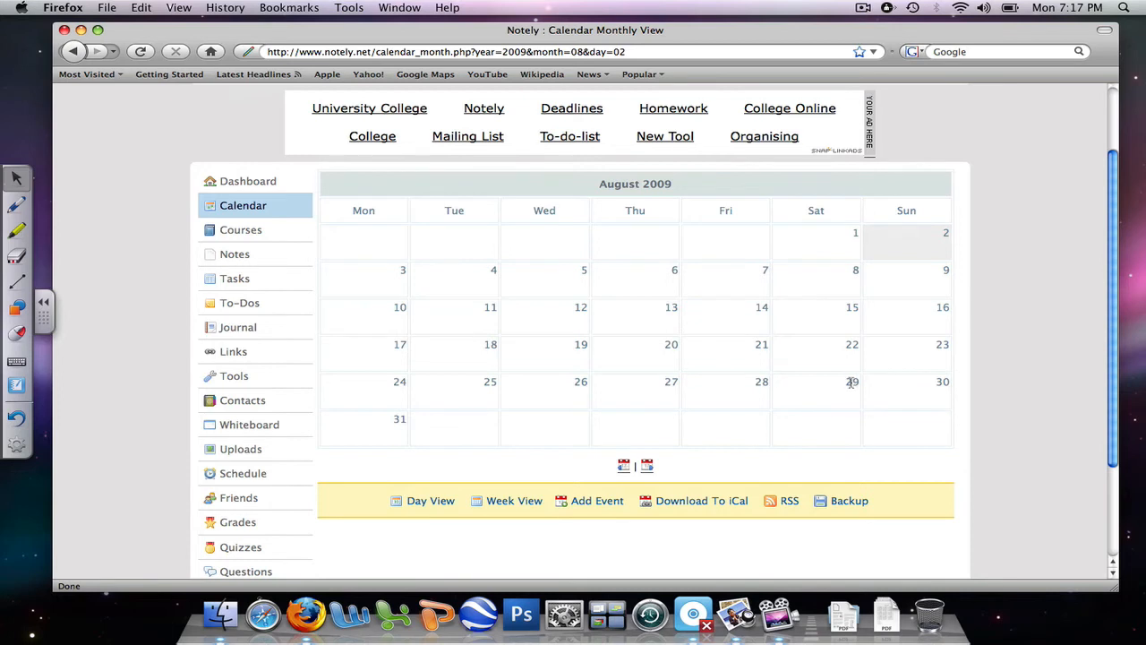
pyautogui.moveTo(828, 385)
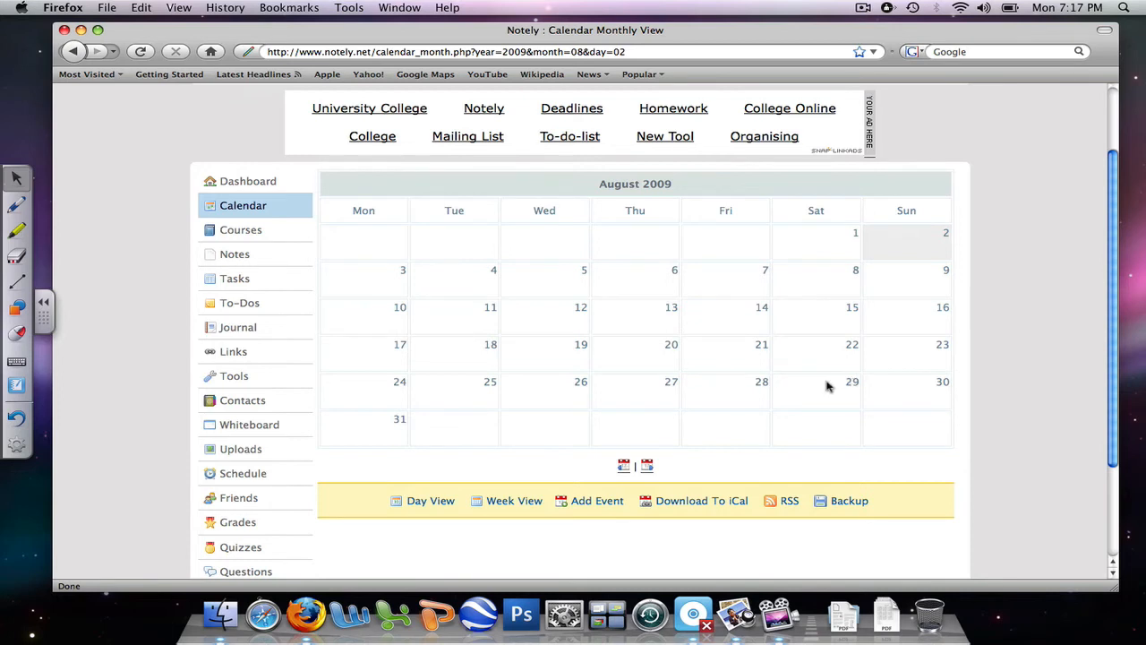
pyautogui.moveTo(831, 384)
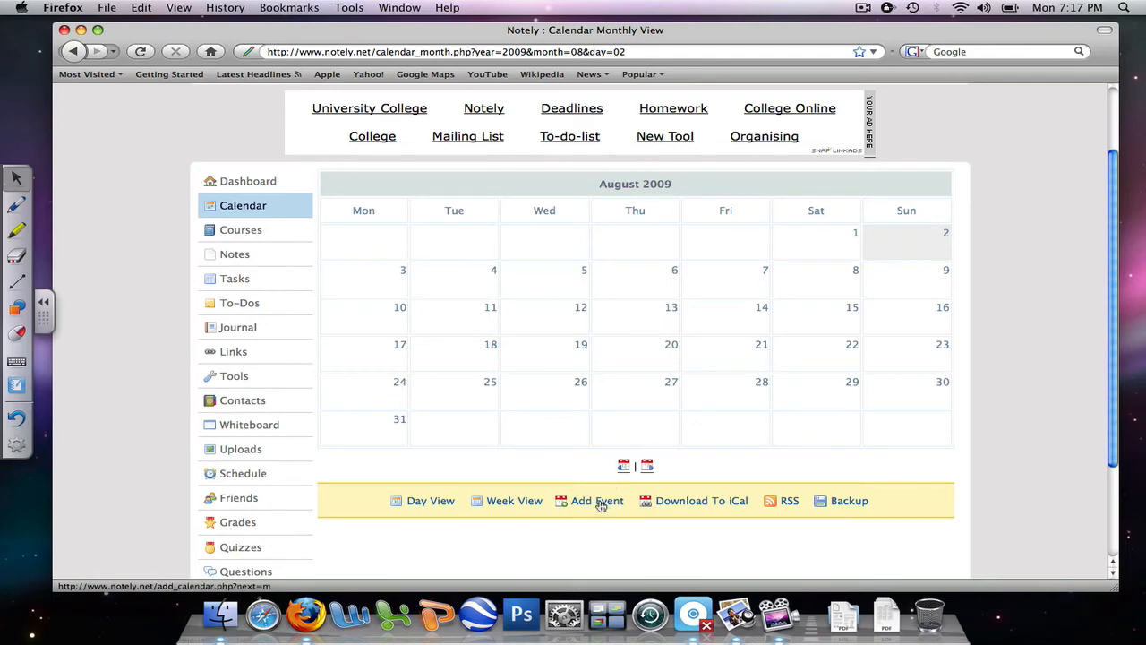
# Step: Start a Biology Quiz event dated August 29, 2009
pyautogui.click(597, 501)
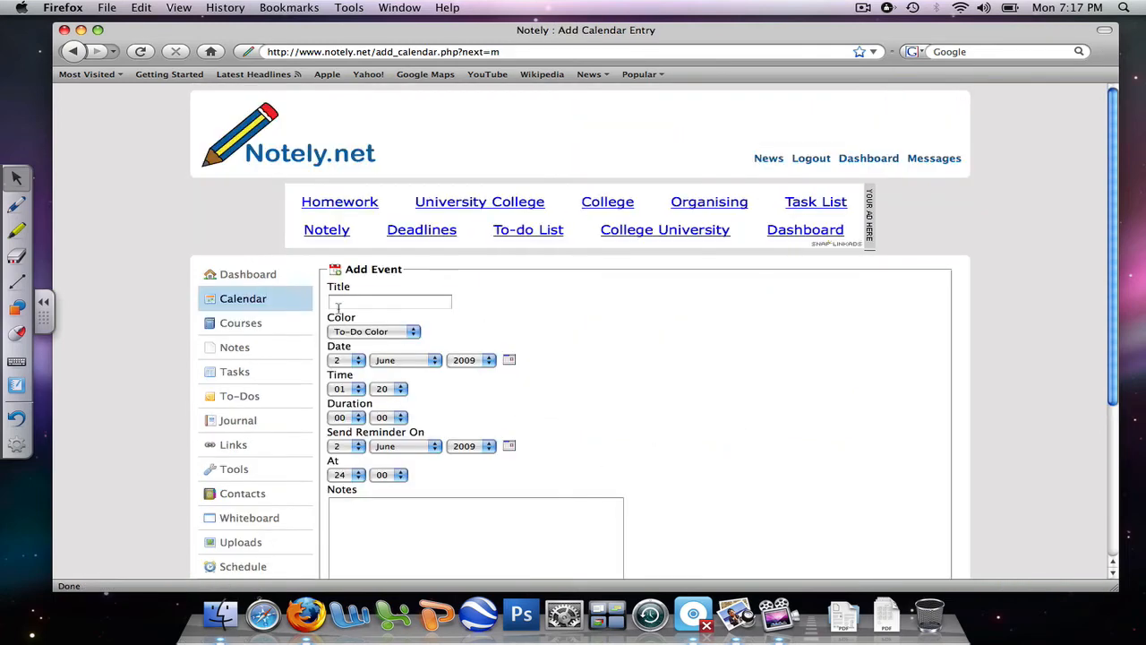
pyautogui.write('Biology')
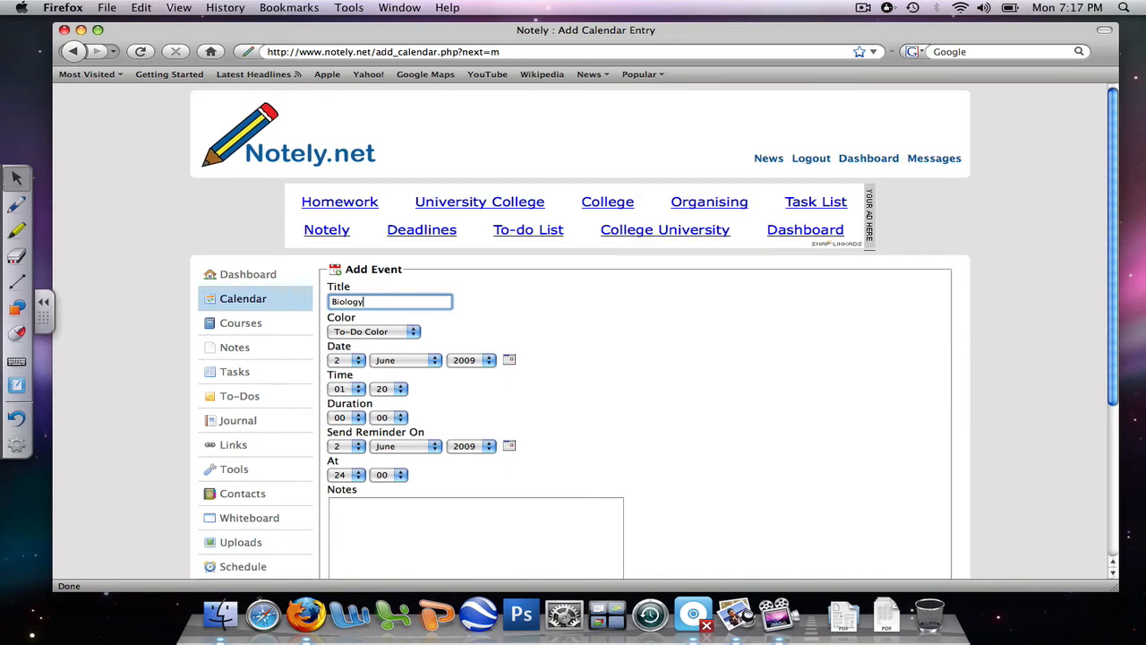
pyautogui.write('Quiz')
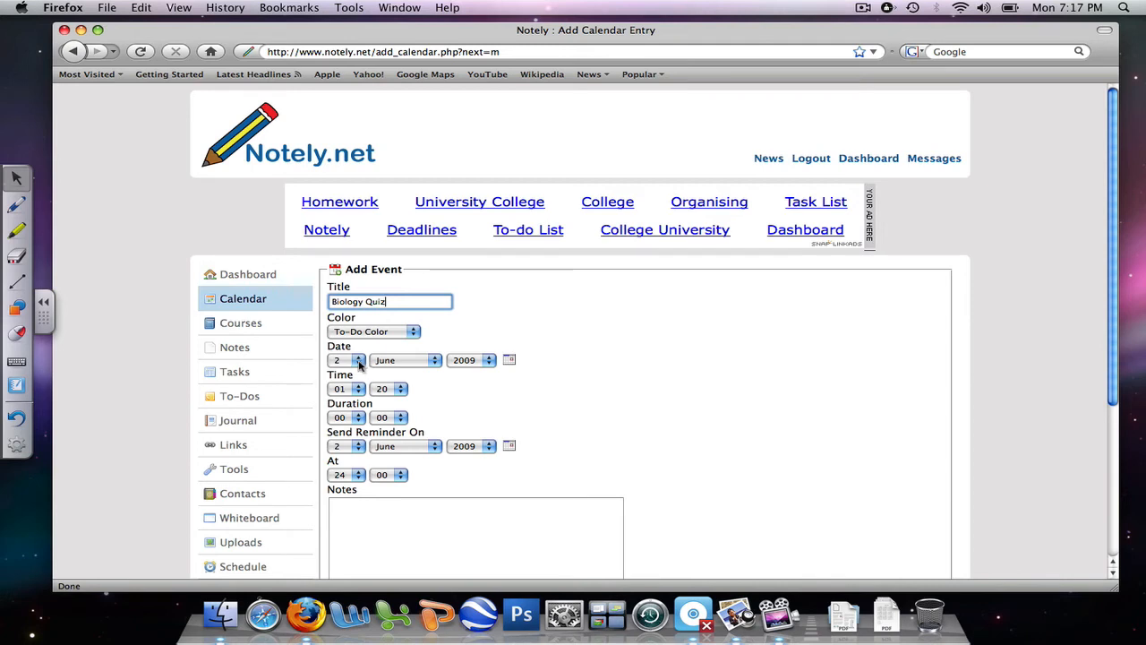
pyautogui.click(356, 360)
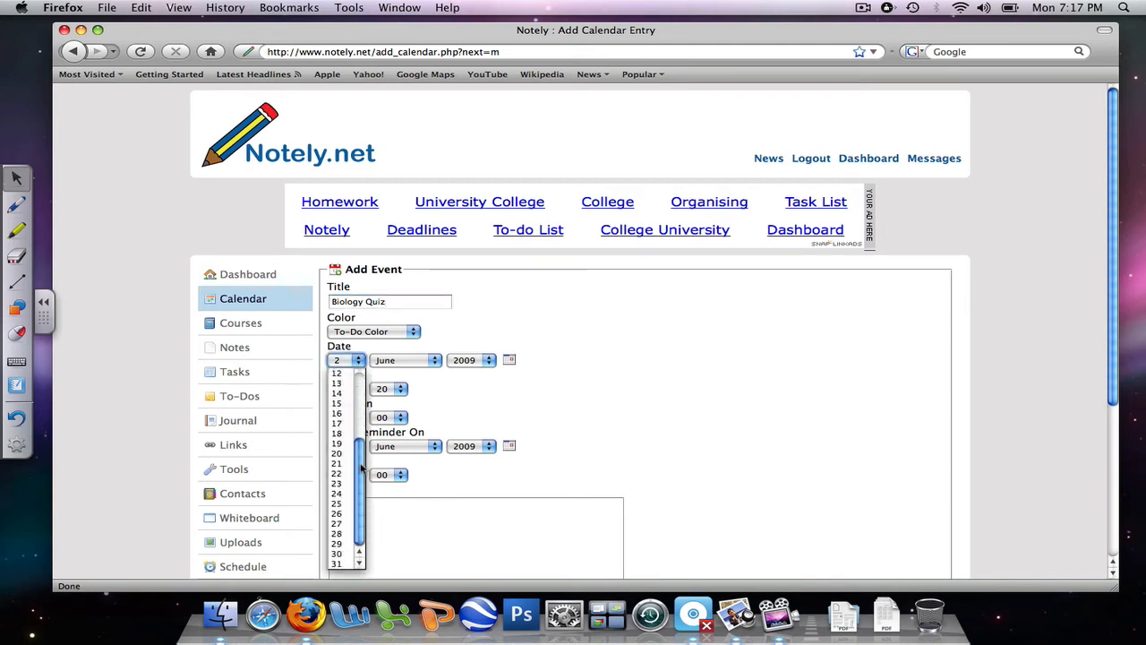
pyautogui.click(336, 544)
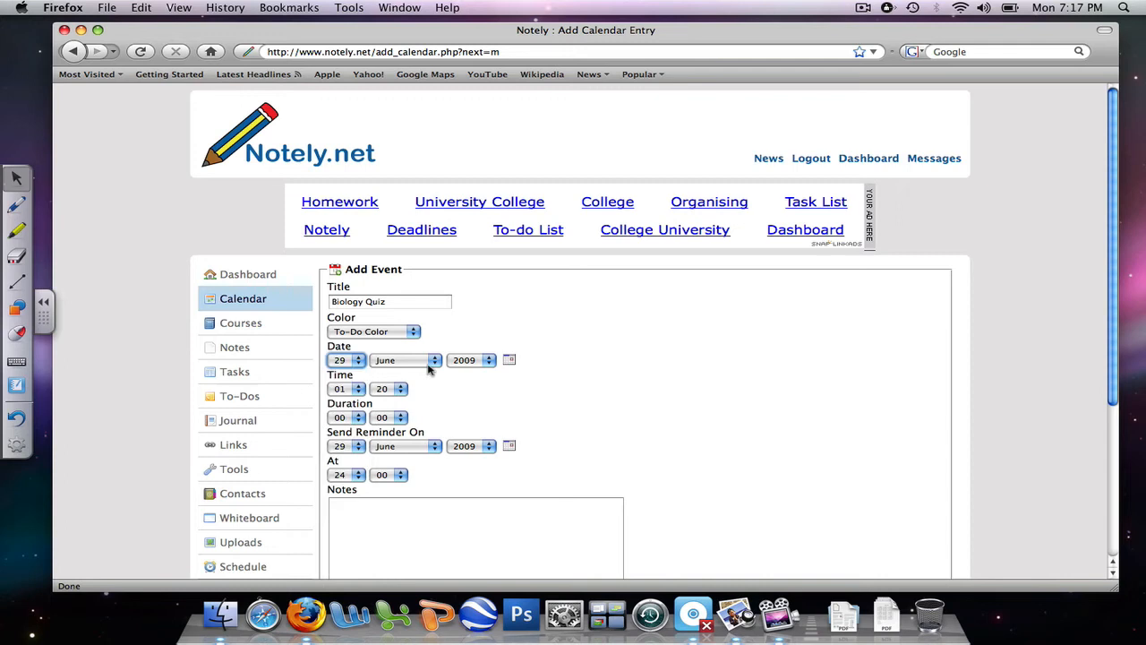
pyautogui.click(405, 359)
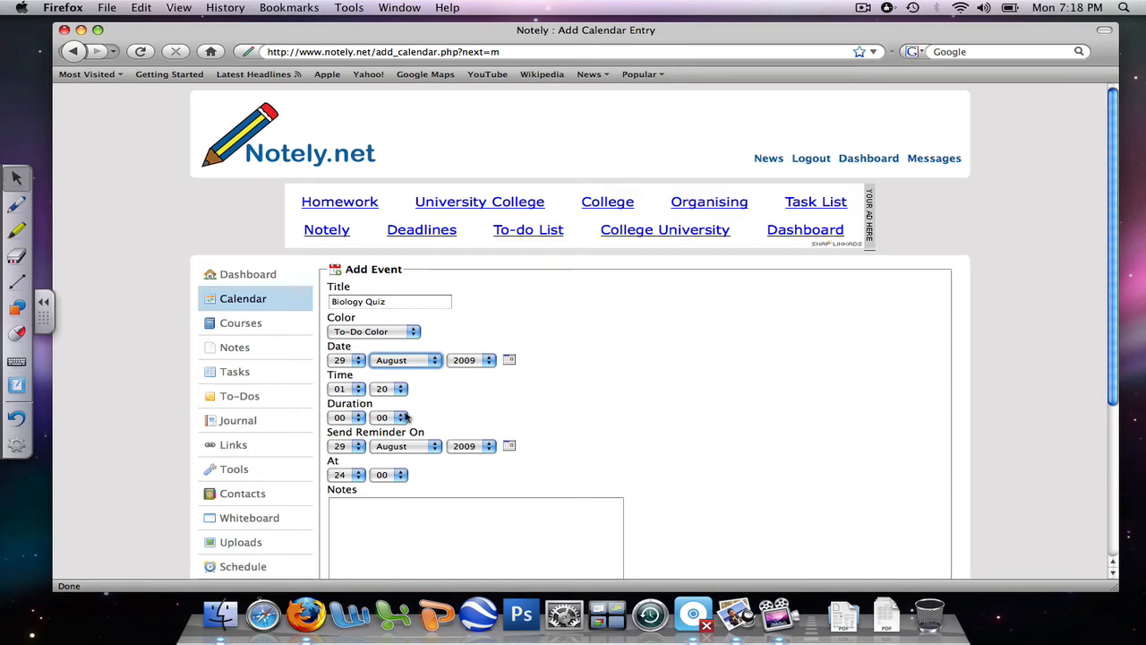
# Step: Give the event a 30-minute duration, an August 28 reminder, and notes, then submit
pyautogui.click(400, 417)
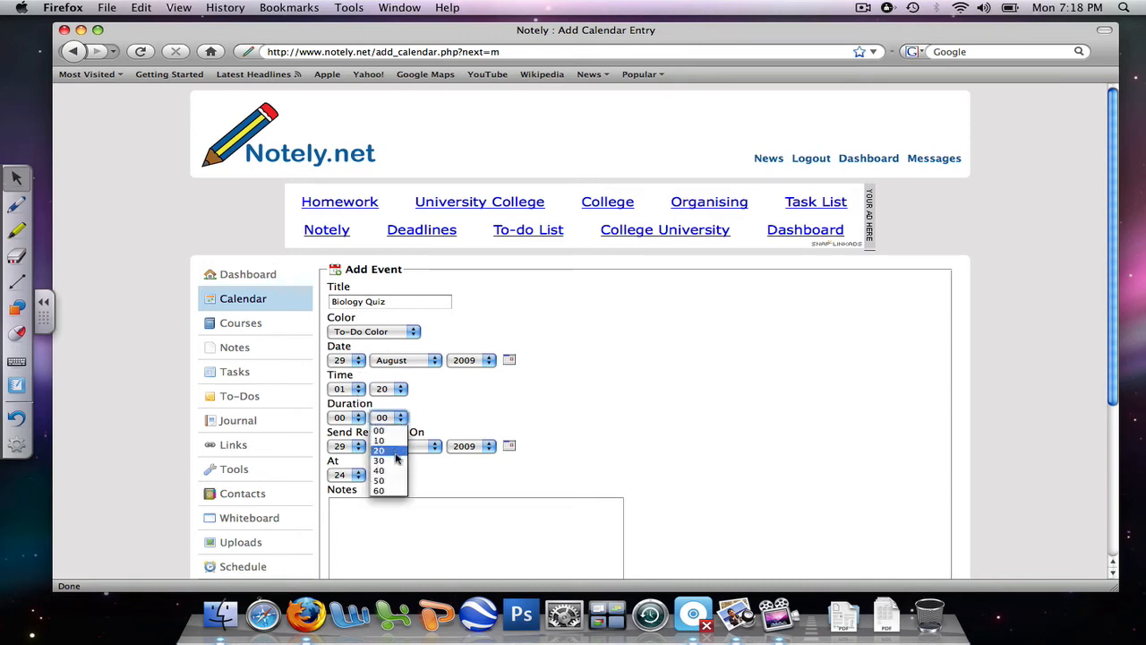
pyautogui.click(379, 460)
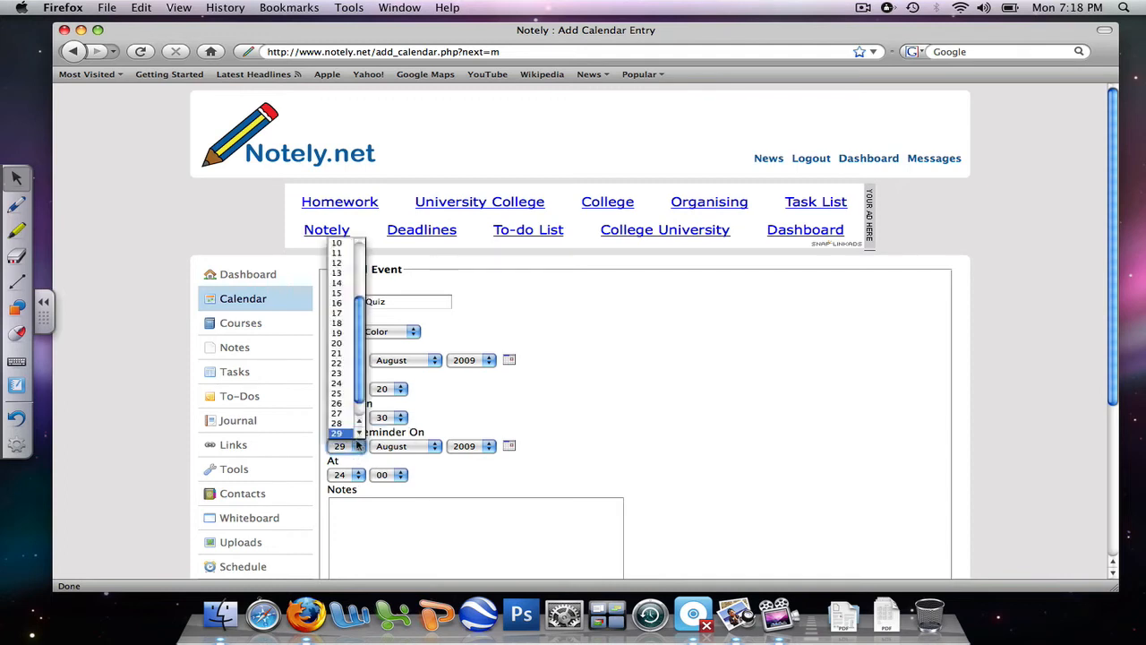
pyautogui.click(338, 446)
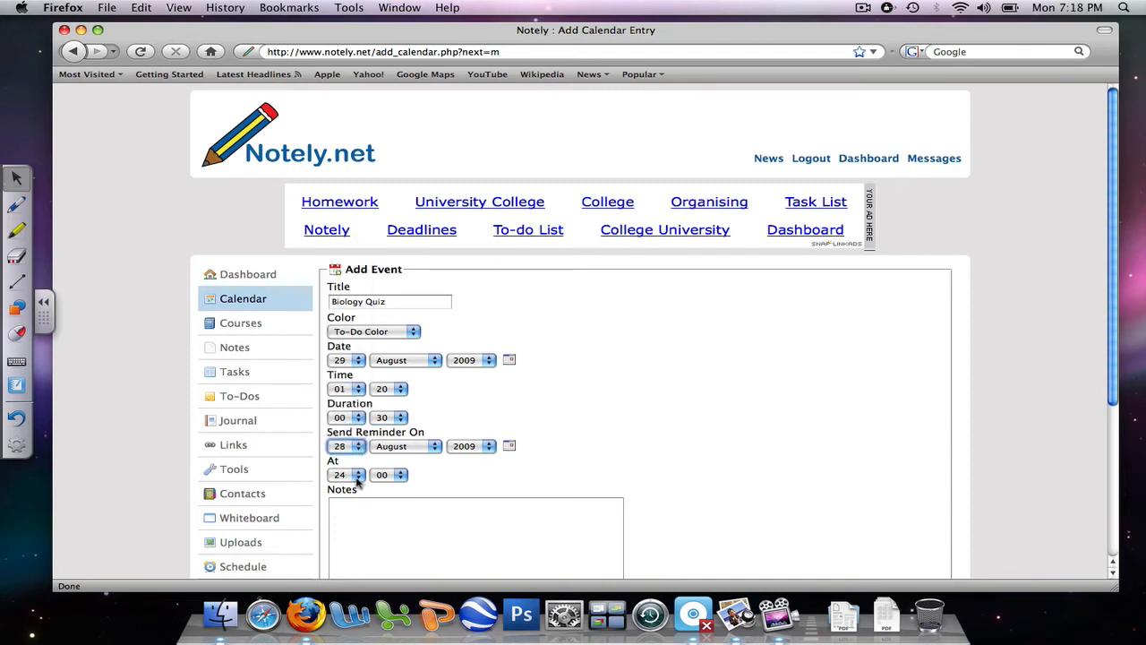
pyautogui.click(345, 475)
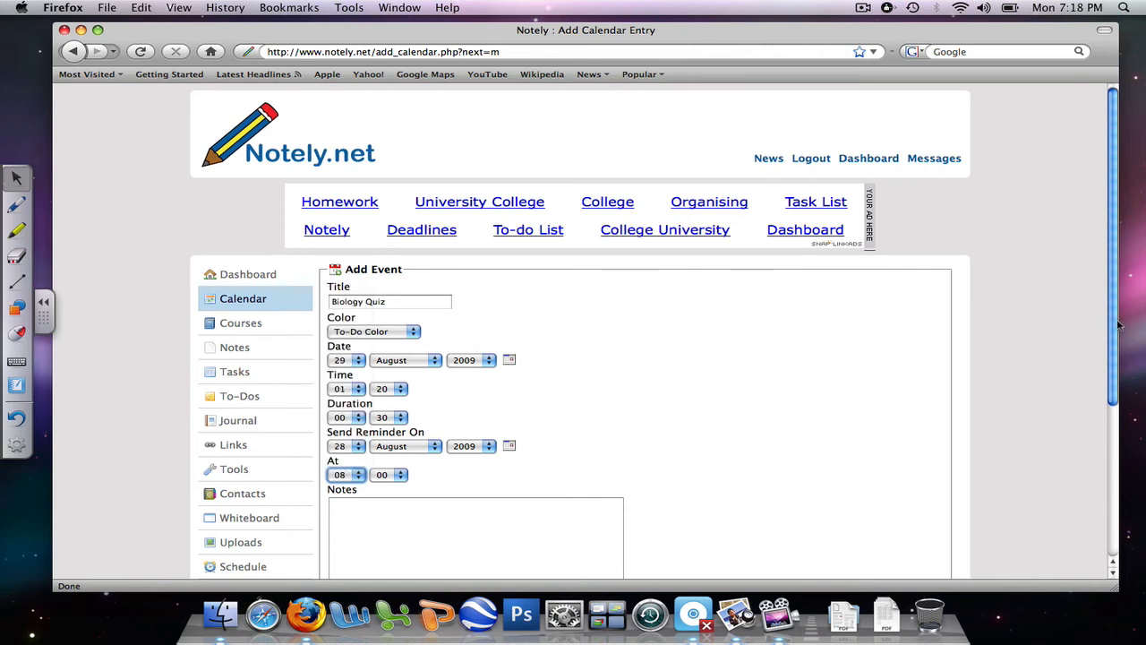
pyautogui.write('Stud')
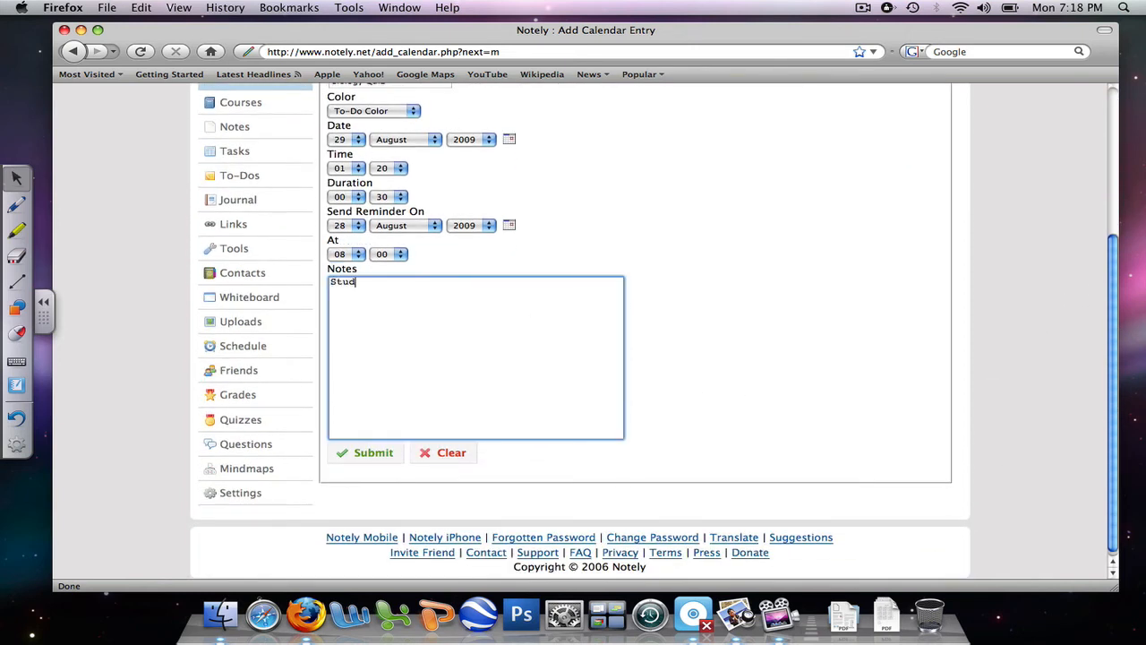
pyautogui.click(366, 452)
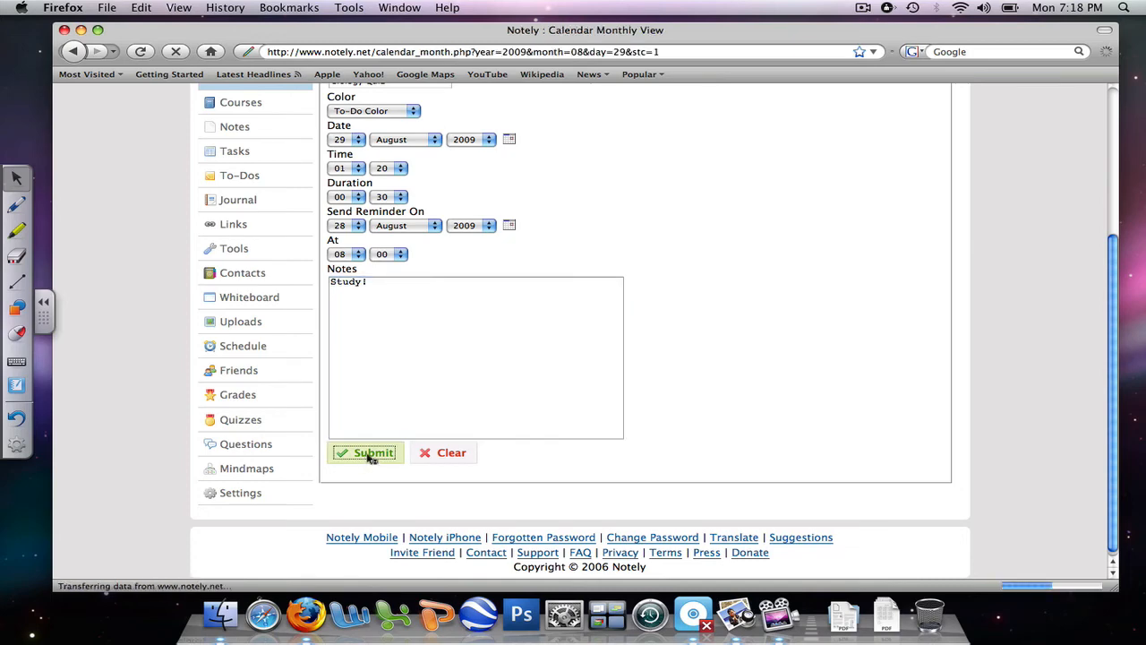
pyautogui.click(365, 452)
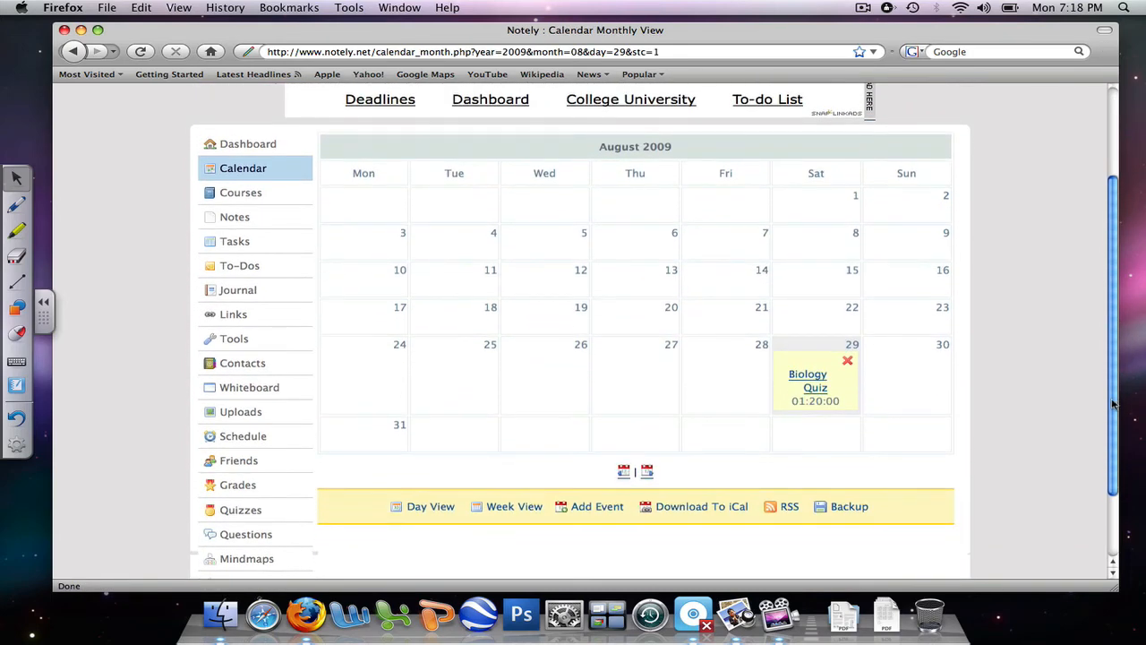
pyautogui.moveTo(1071, 333)
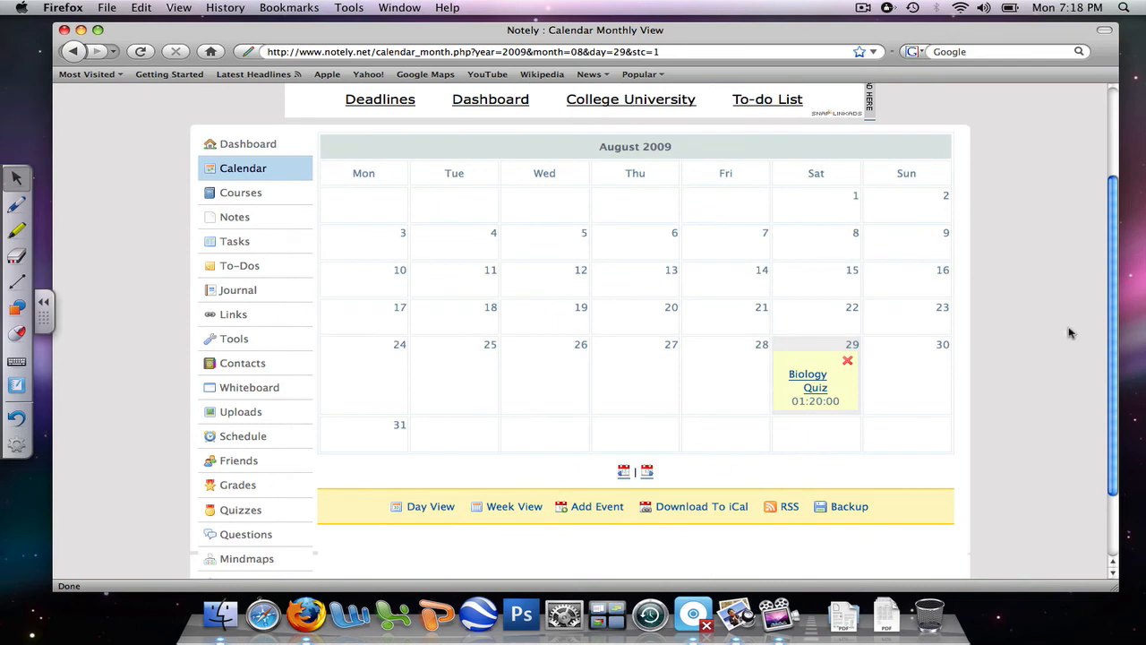
pyautogui.moveTo(458, 202)
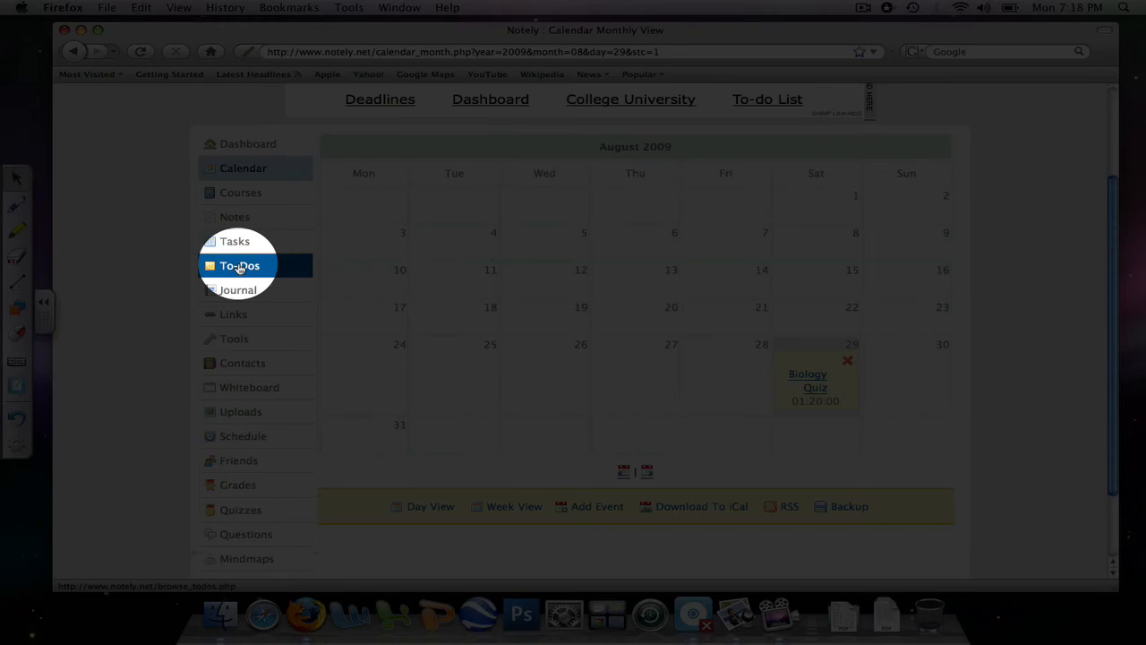
# Step: Start a new to-do titled Call Grandma
pyautogui.click(239, 265)
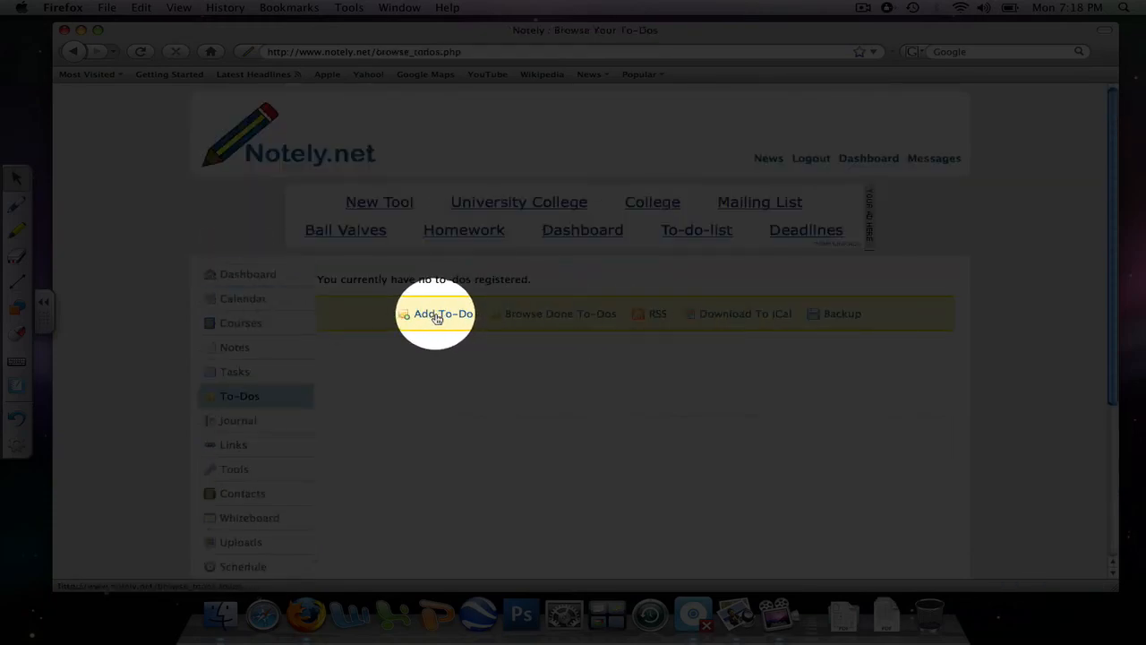
pyautogui.click(442, 313)
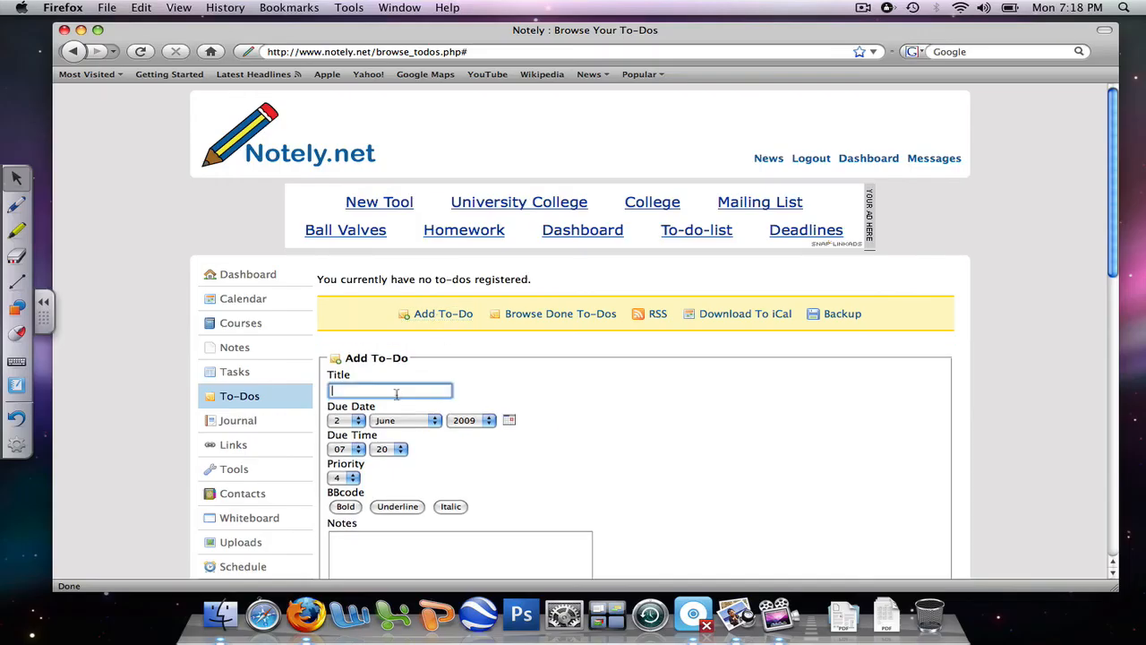
pyautogui.write('Call')
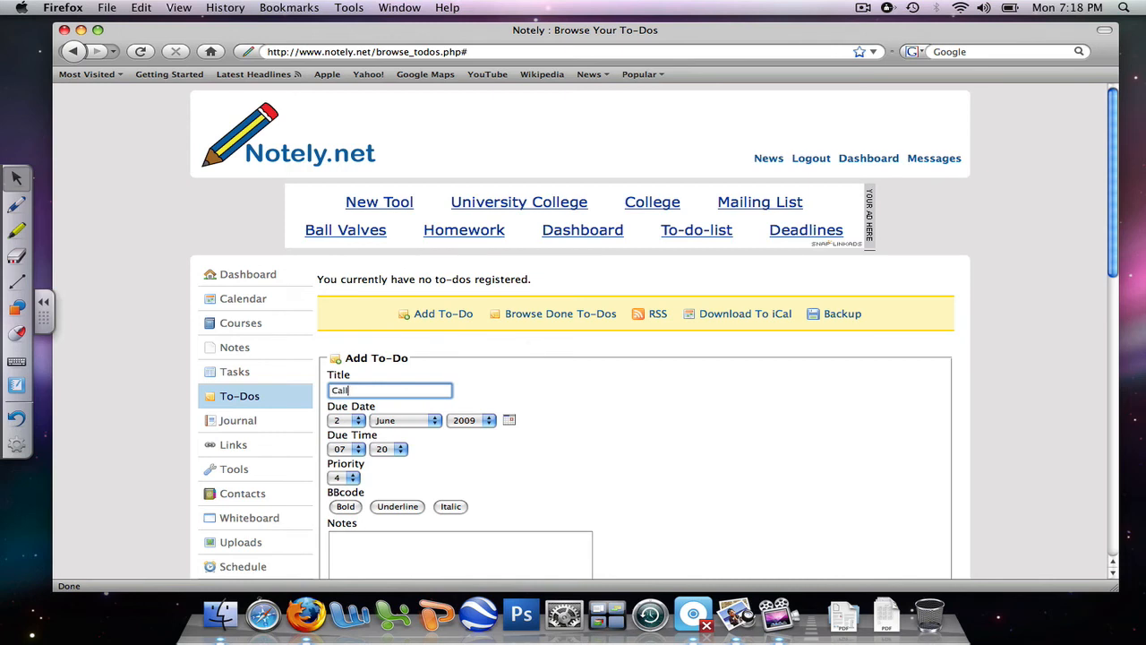
pyautogui.moveTo(1035, 333)
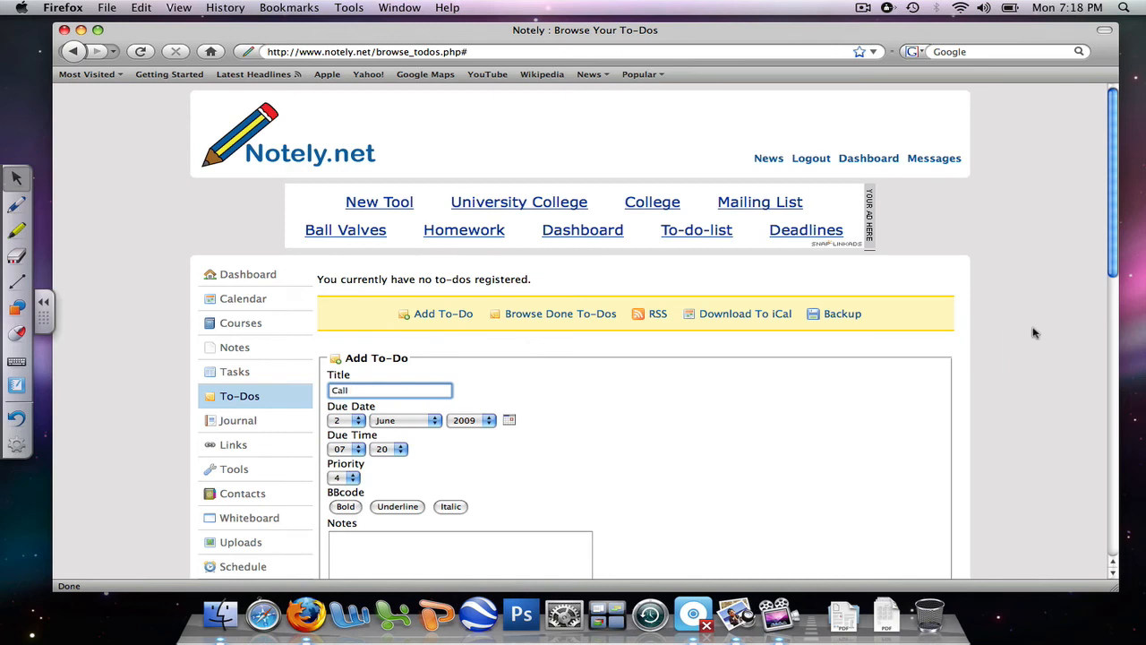
pyautogui.write('Gra')
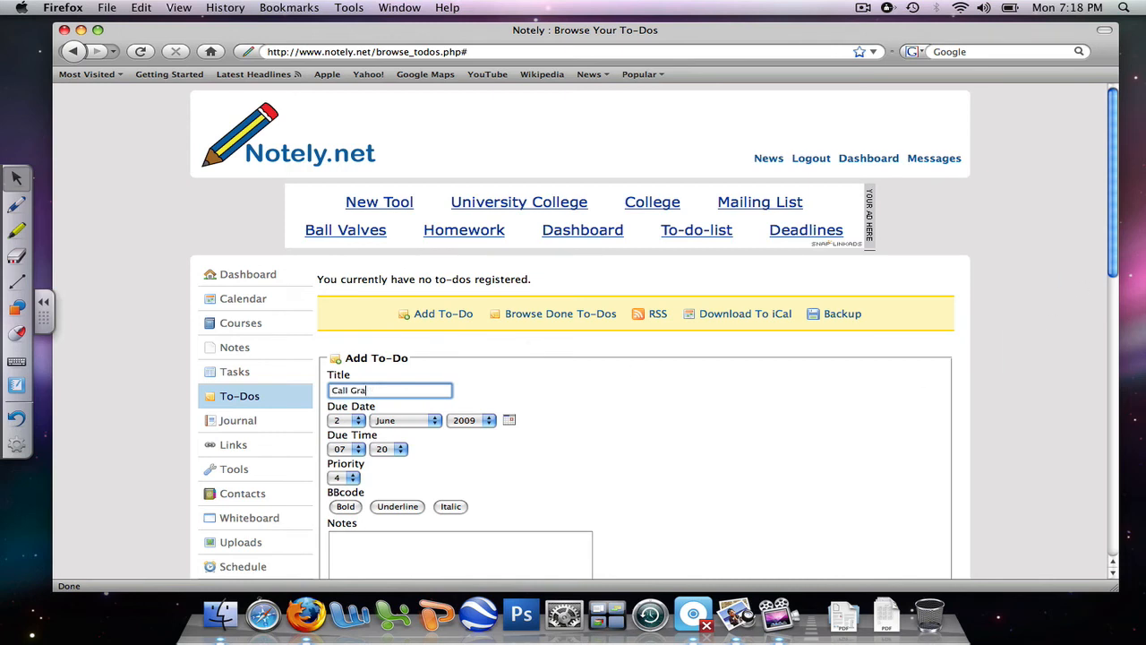
pyautogui.write('ndma')
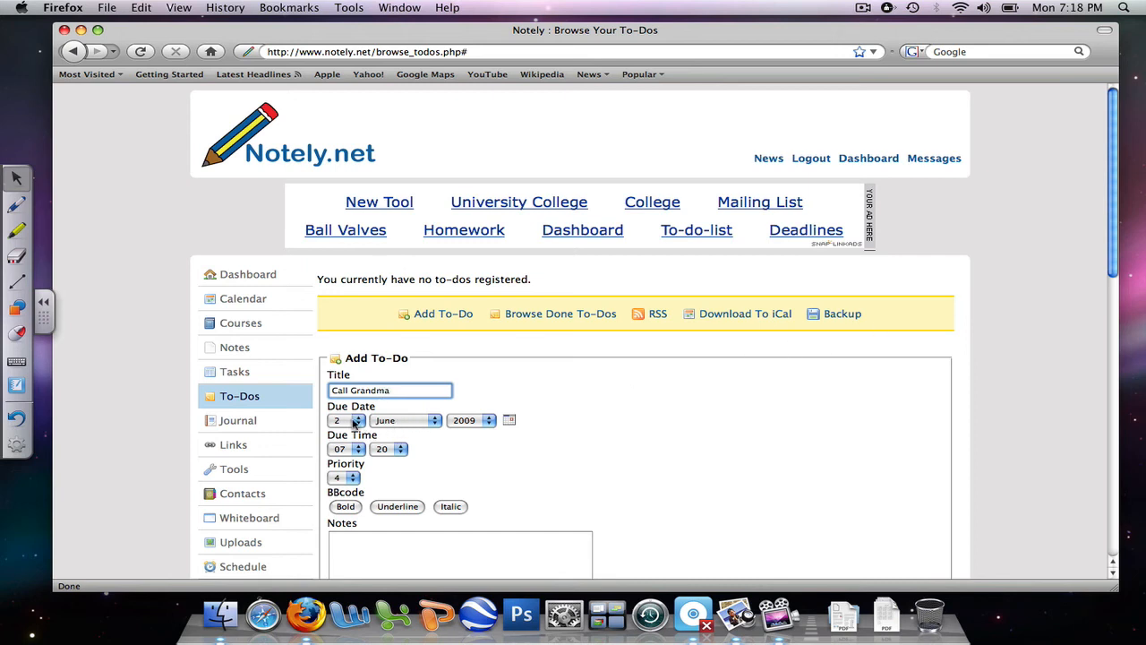
# Step: Set the Call Grandma due date to 06/04/2010, add bold notes, and submit
pyautogui.click(344, 419)
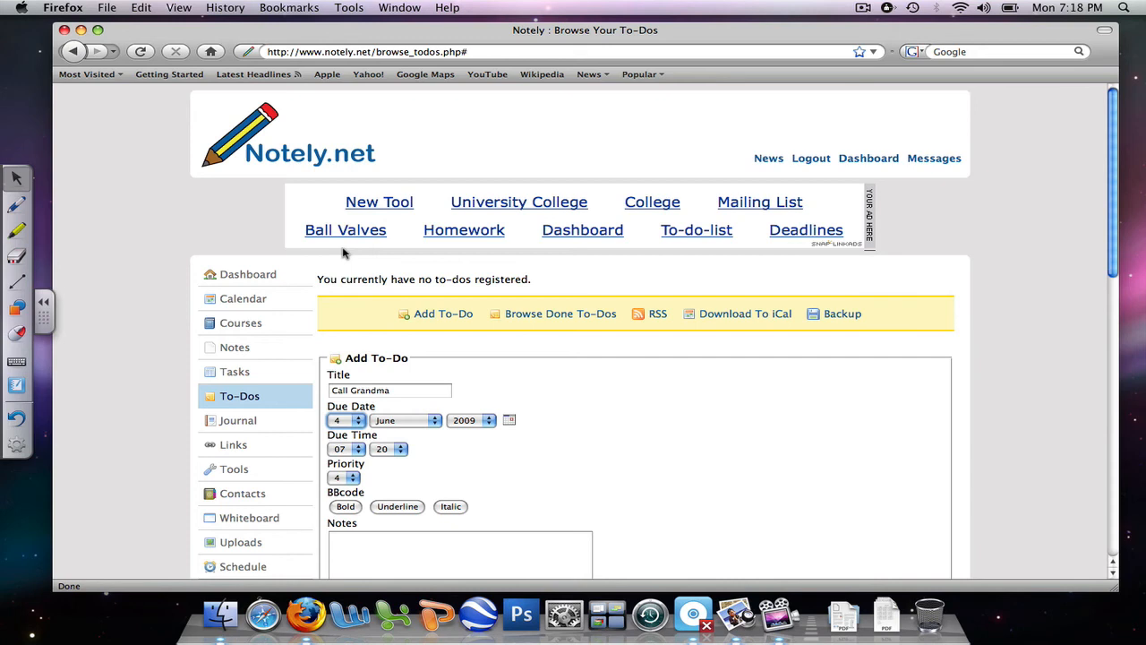
pyautogui.click(470, 420)
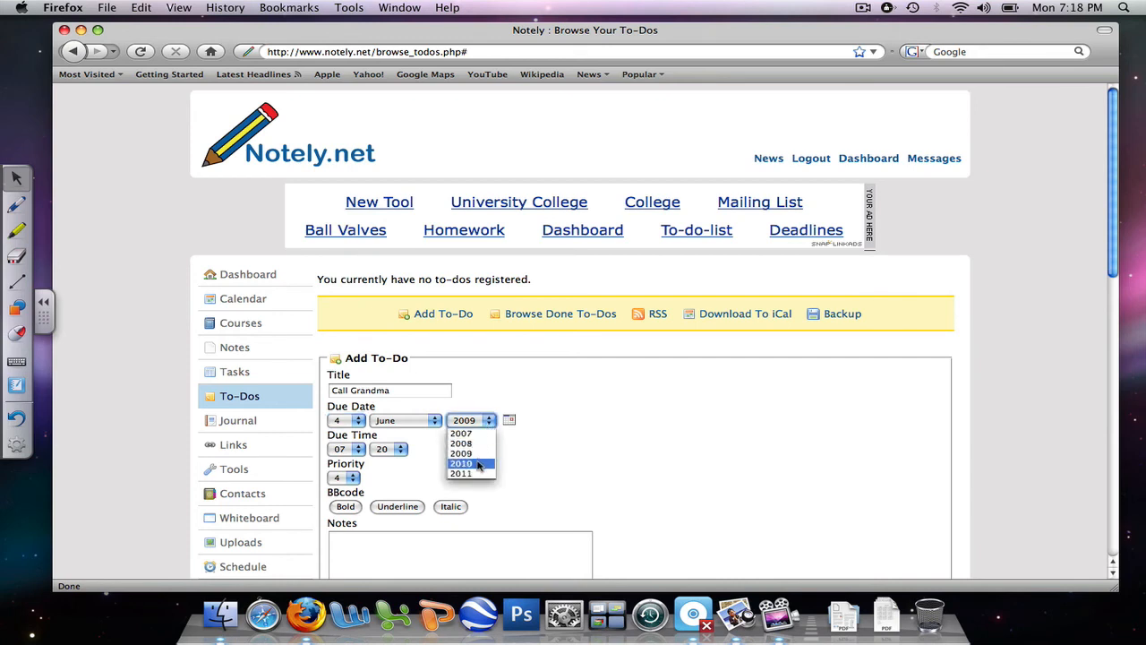
pyautogui.click(460, 463)
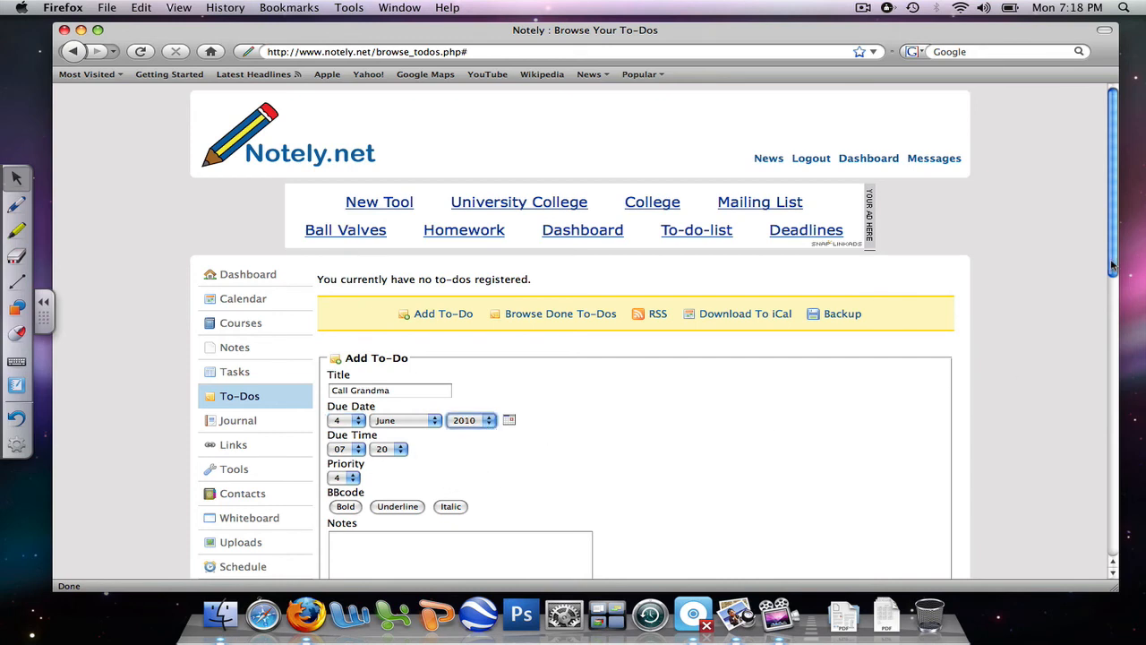
pyautogui.scroll(-3)
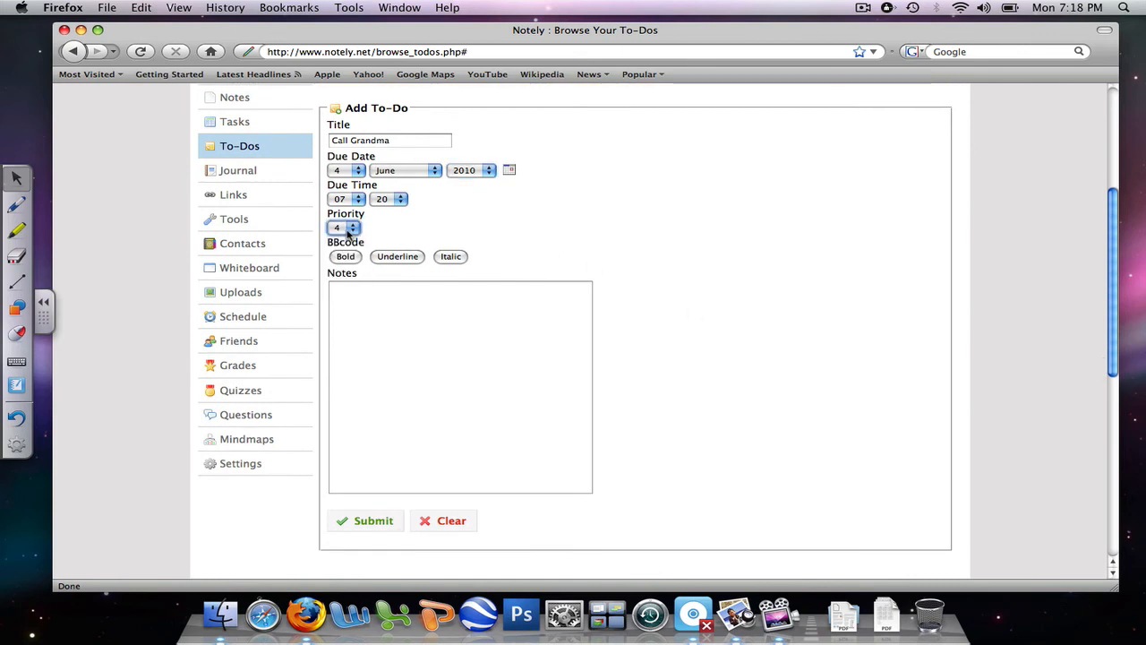
pyautogui.click(345, 256)
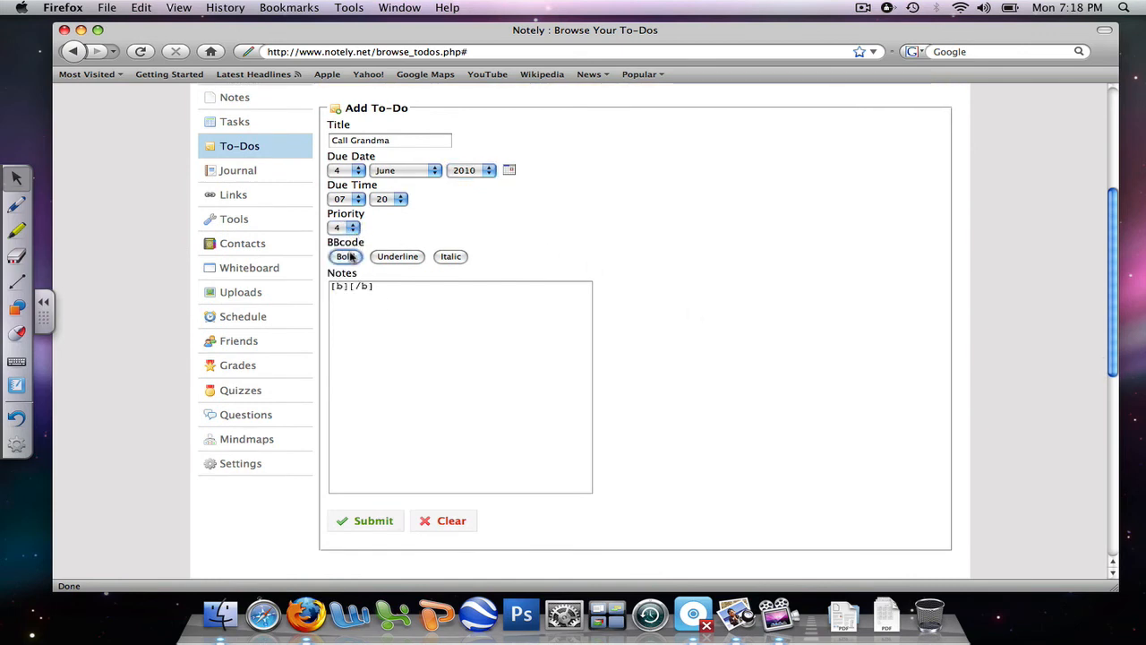
pyautogui.click(365, 520)
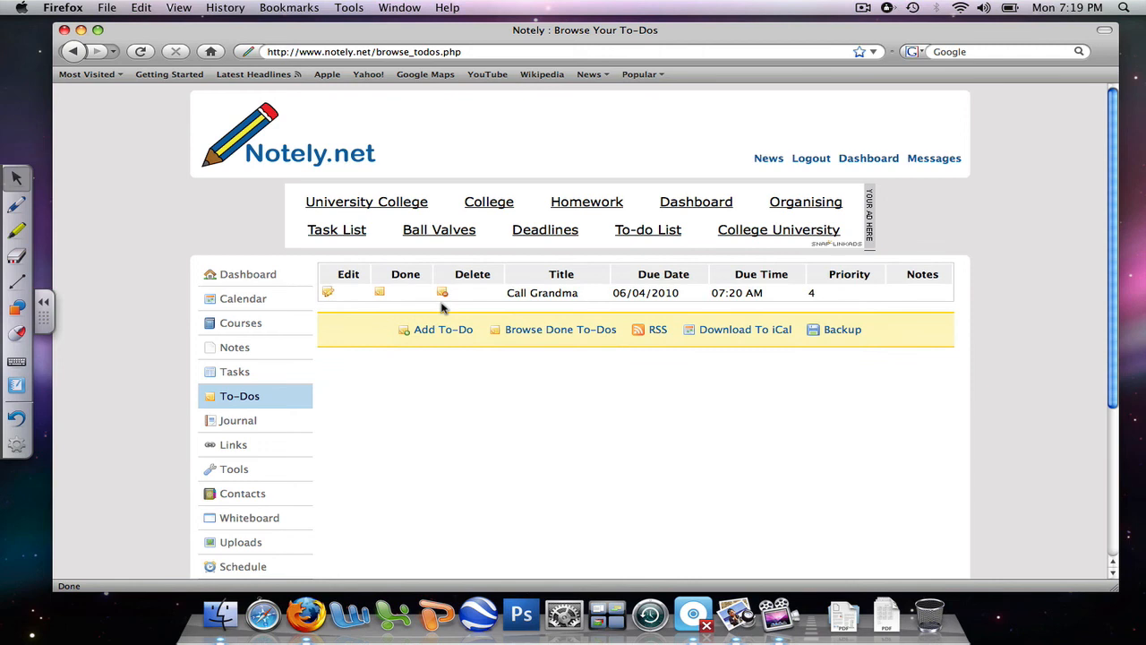
# Step: Delete the Call Grandma to-do and confirm with Yes
pyautogui.click(441, 292)
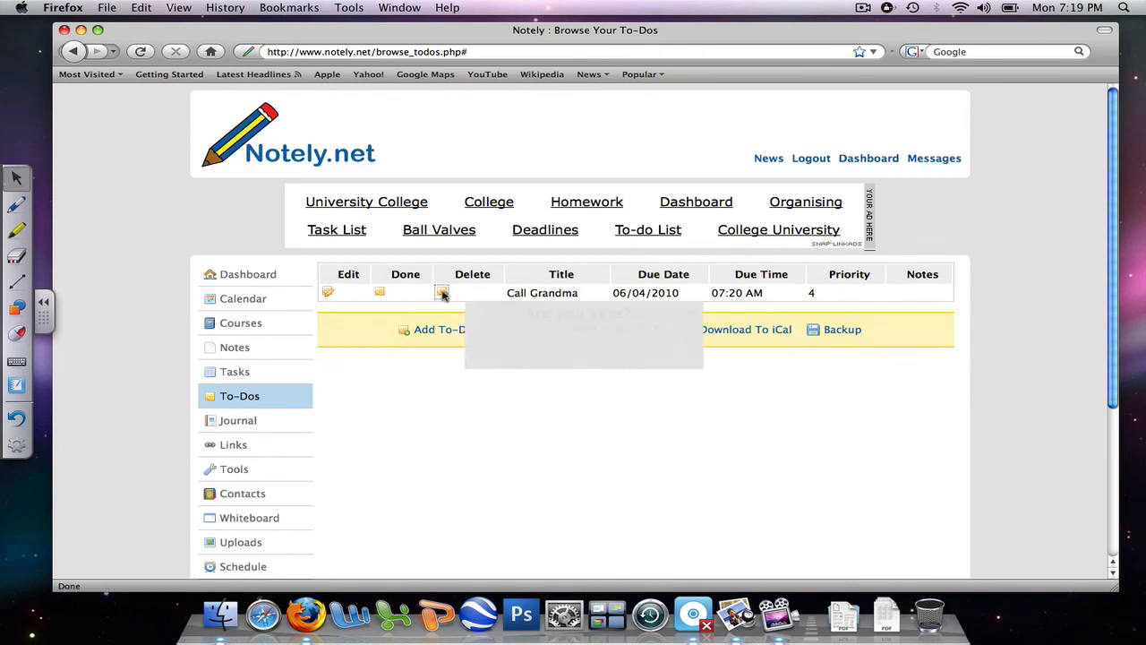
pyautogui.click(561, 349)
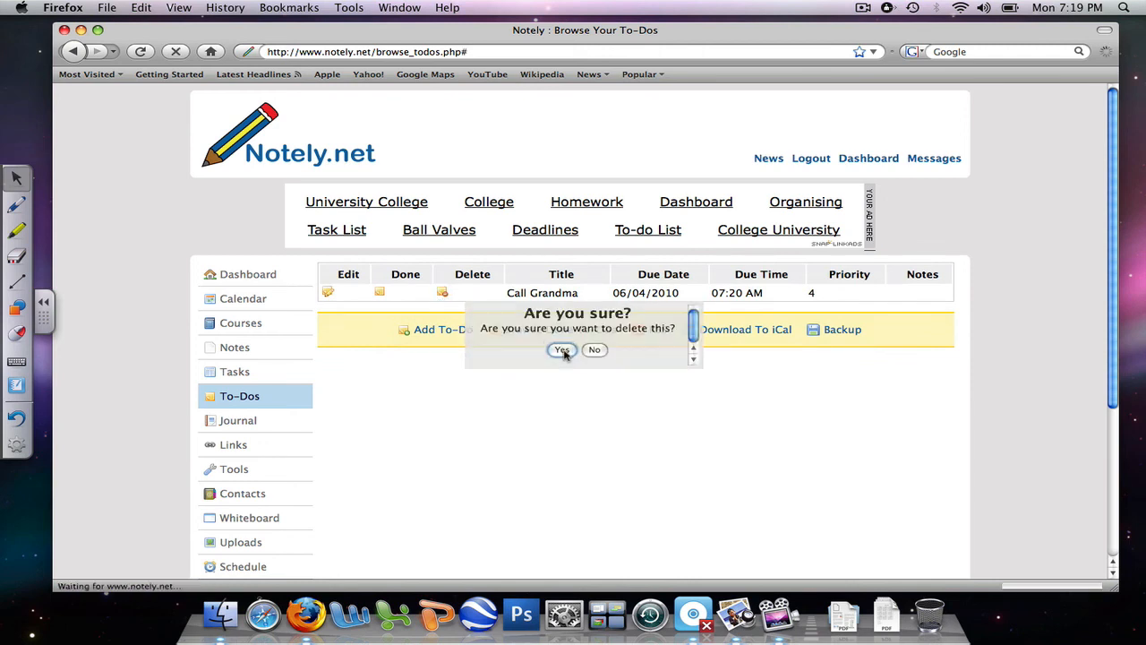
pyautogui.click(561, 349)
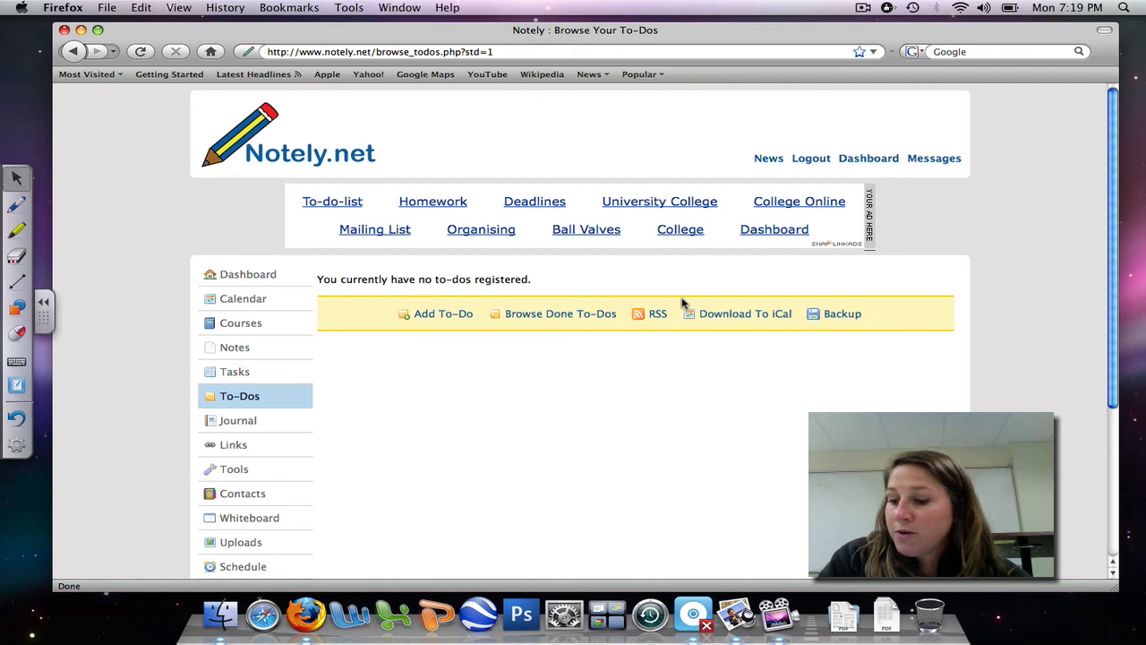
pyautogui.moveTo(635, 293)
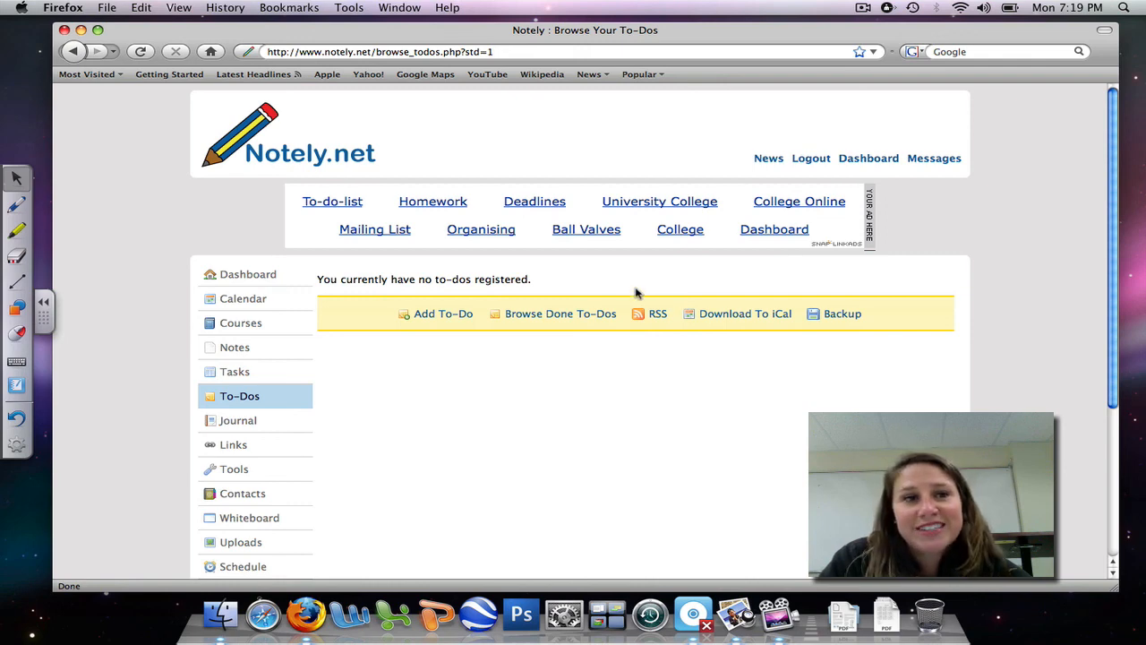